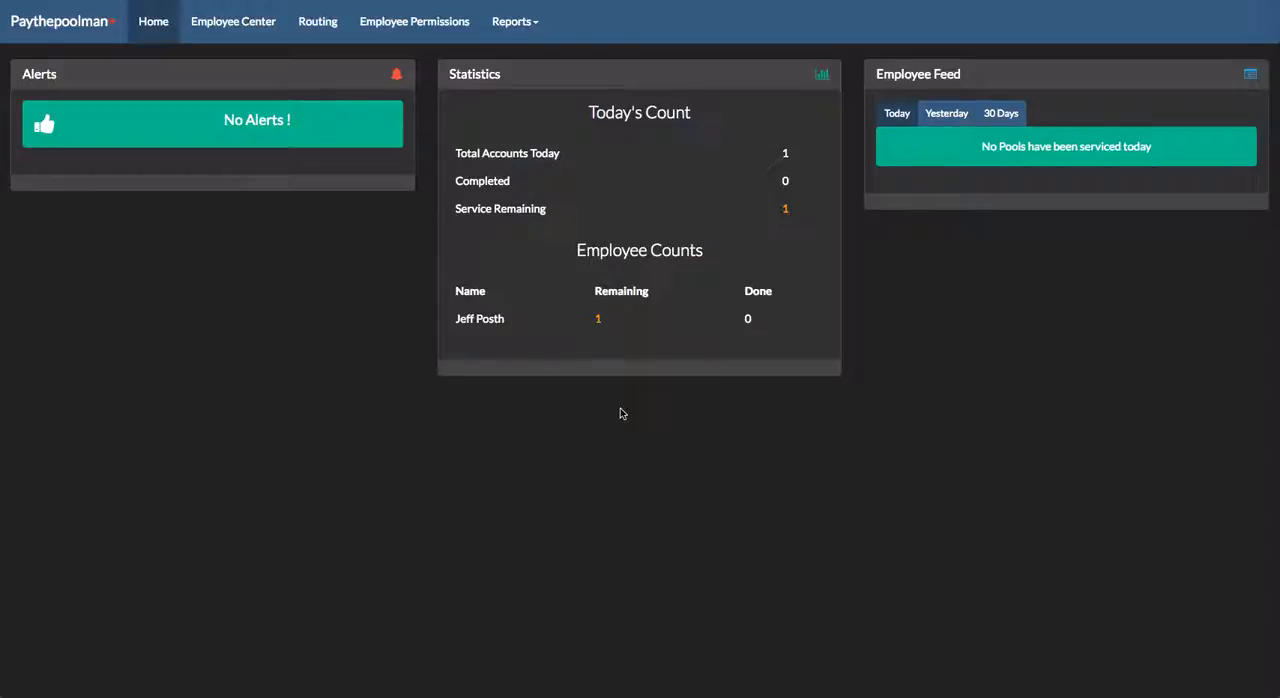
mouse_move(680, 482)
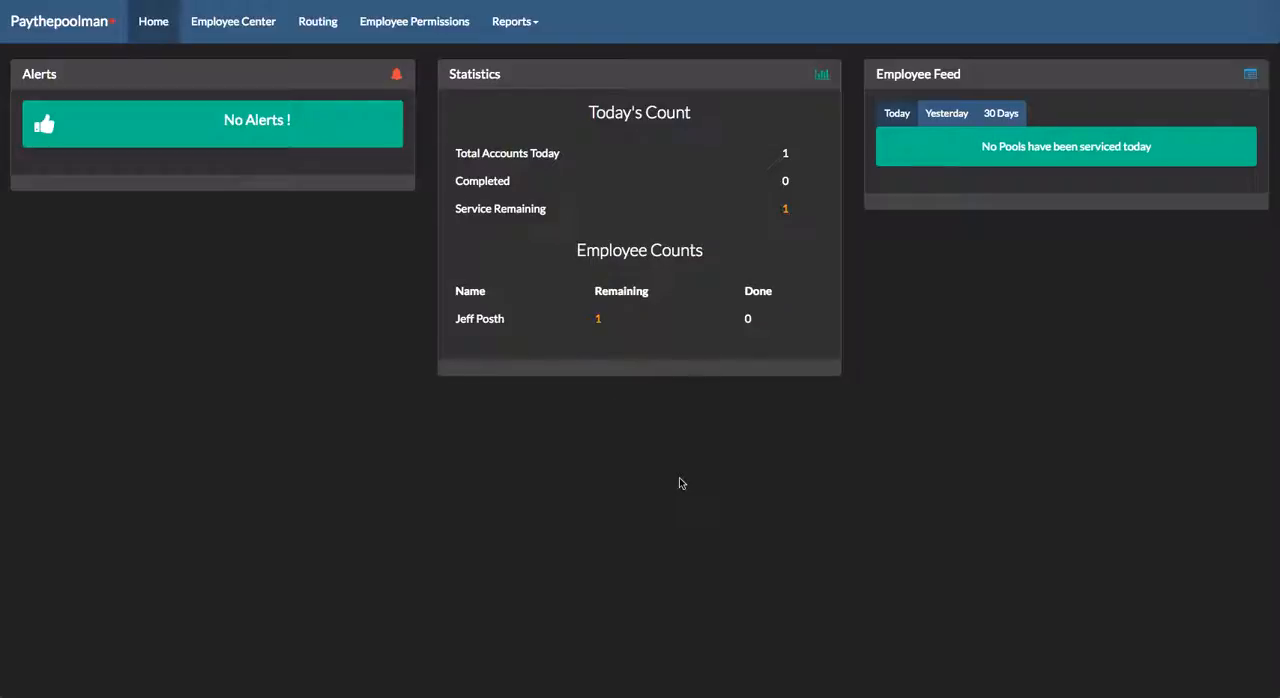
mouse_move(232, 332)
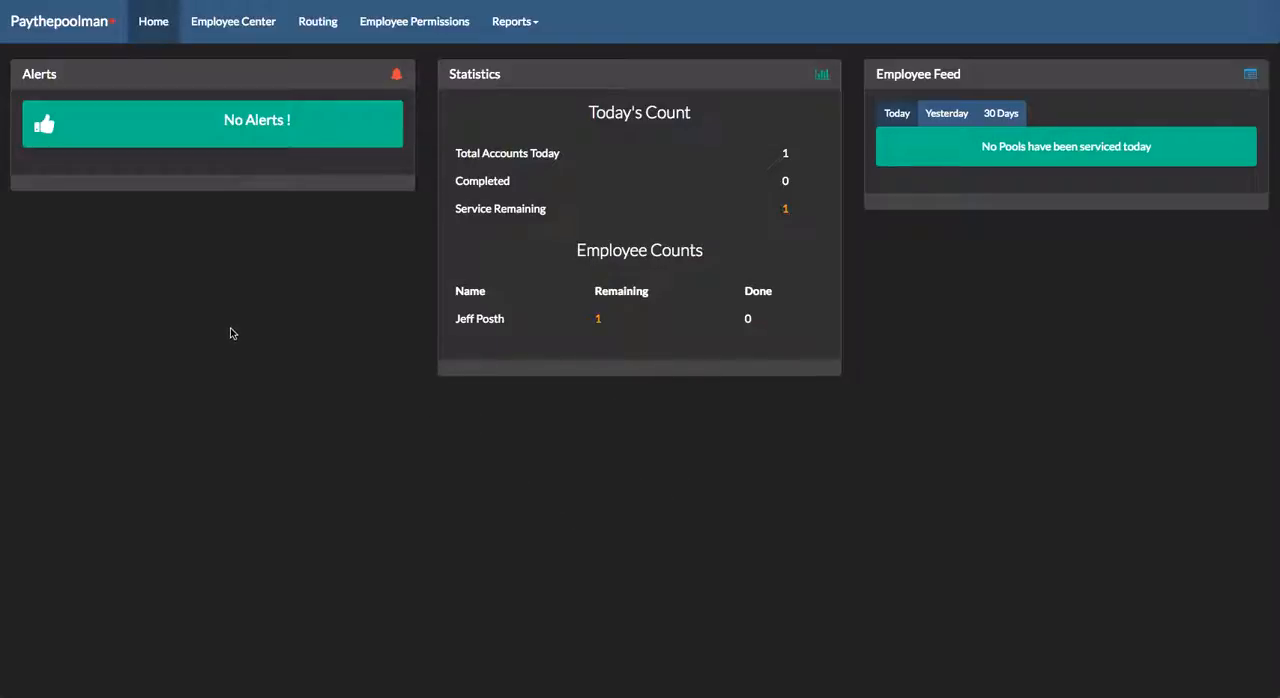
mouse_move(232, 32)
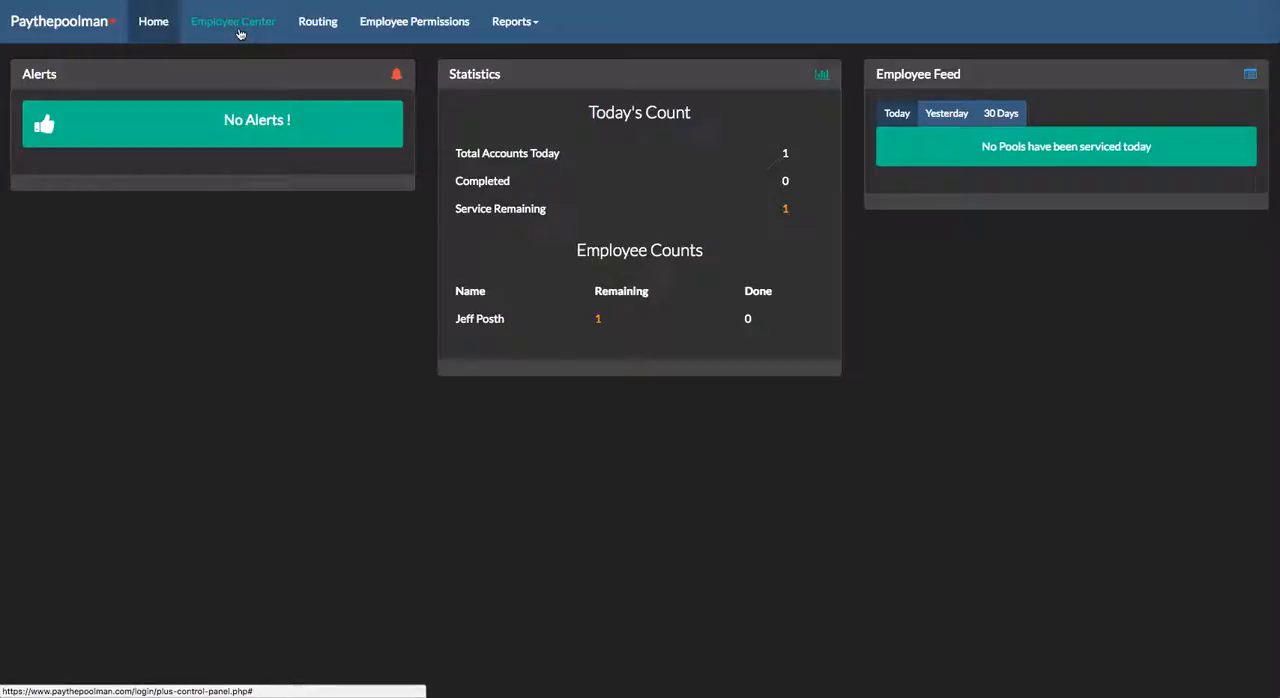
Go to the Employee Center with its add-employee panel and one active employee card.
left_click(232, 20)
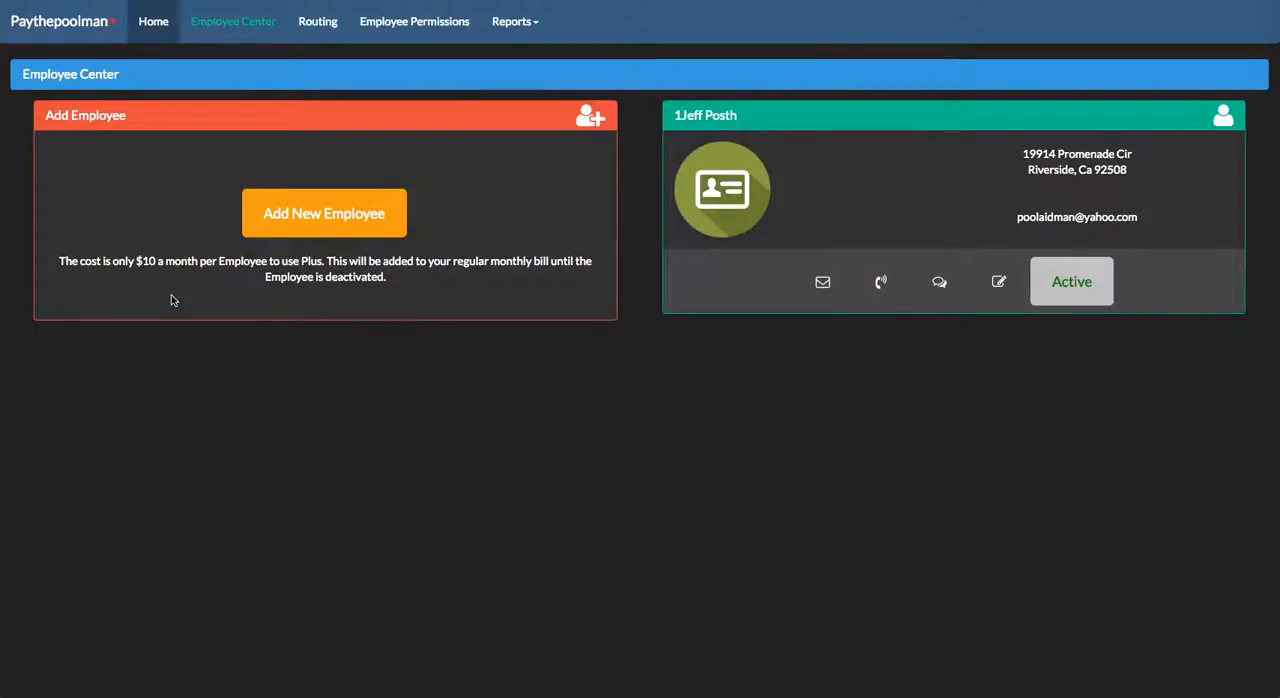
mouse_move(1012, 168)
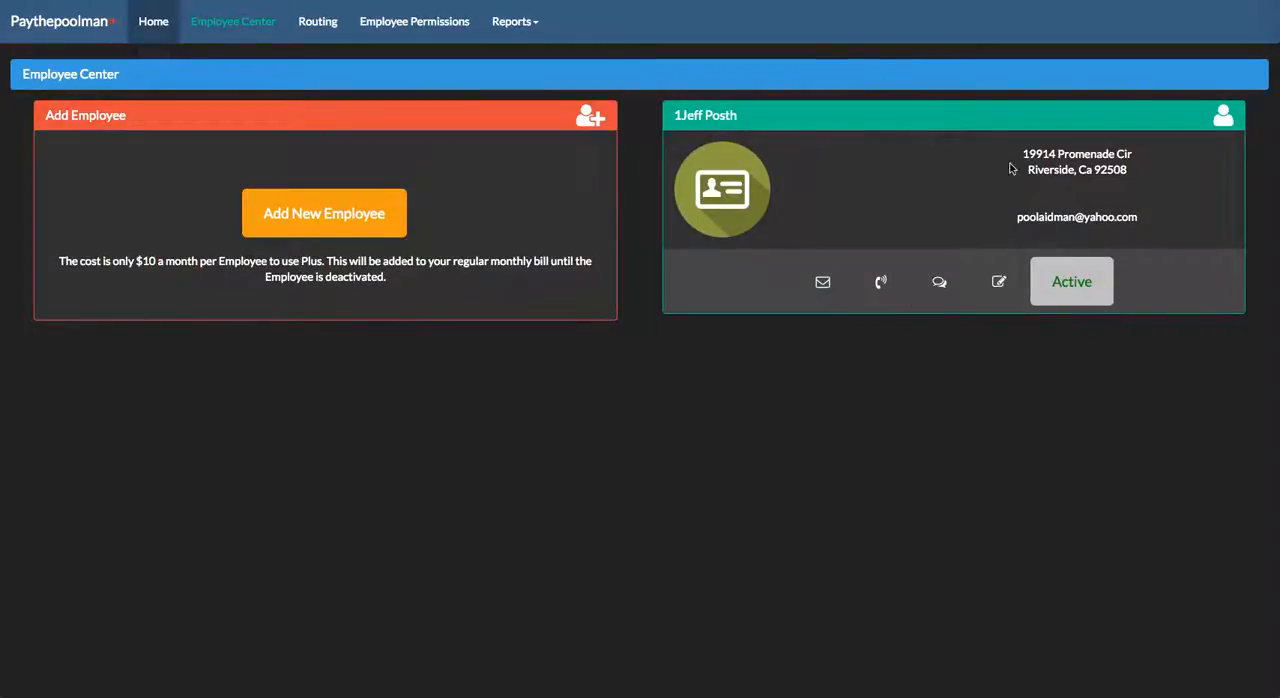
mouse_move(852, 330)
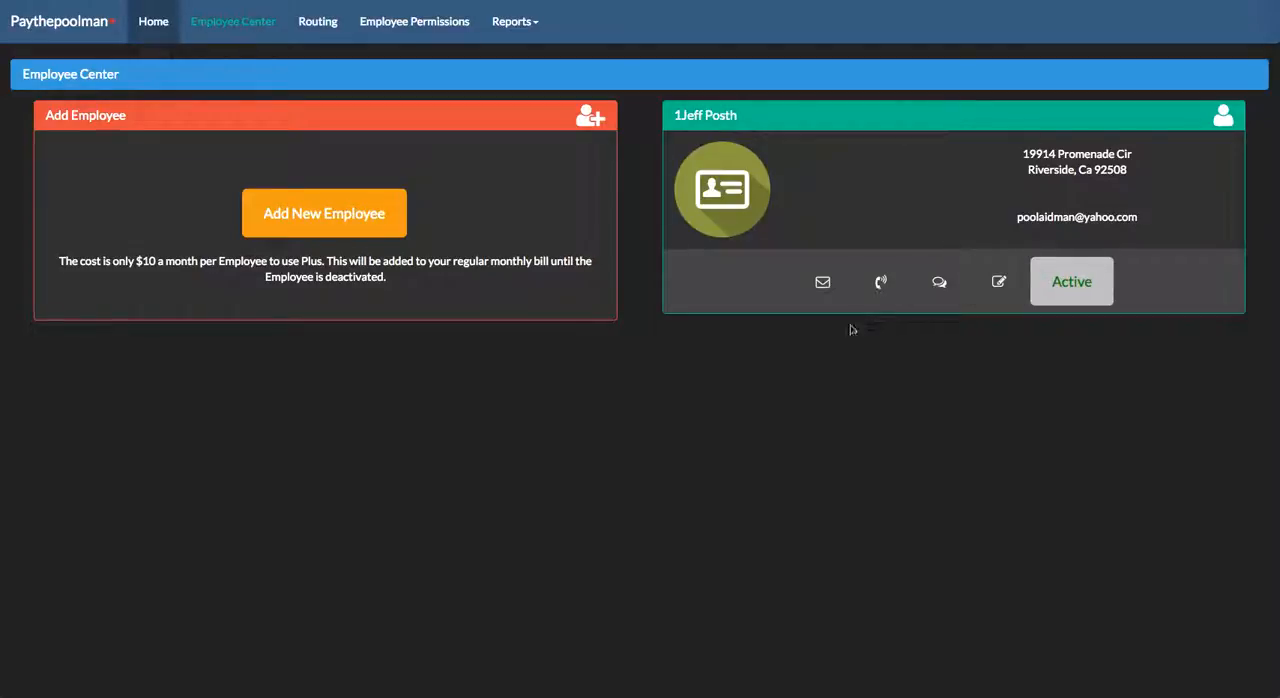
mouse_move(428, 352)
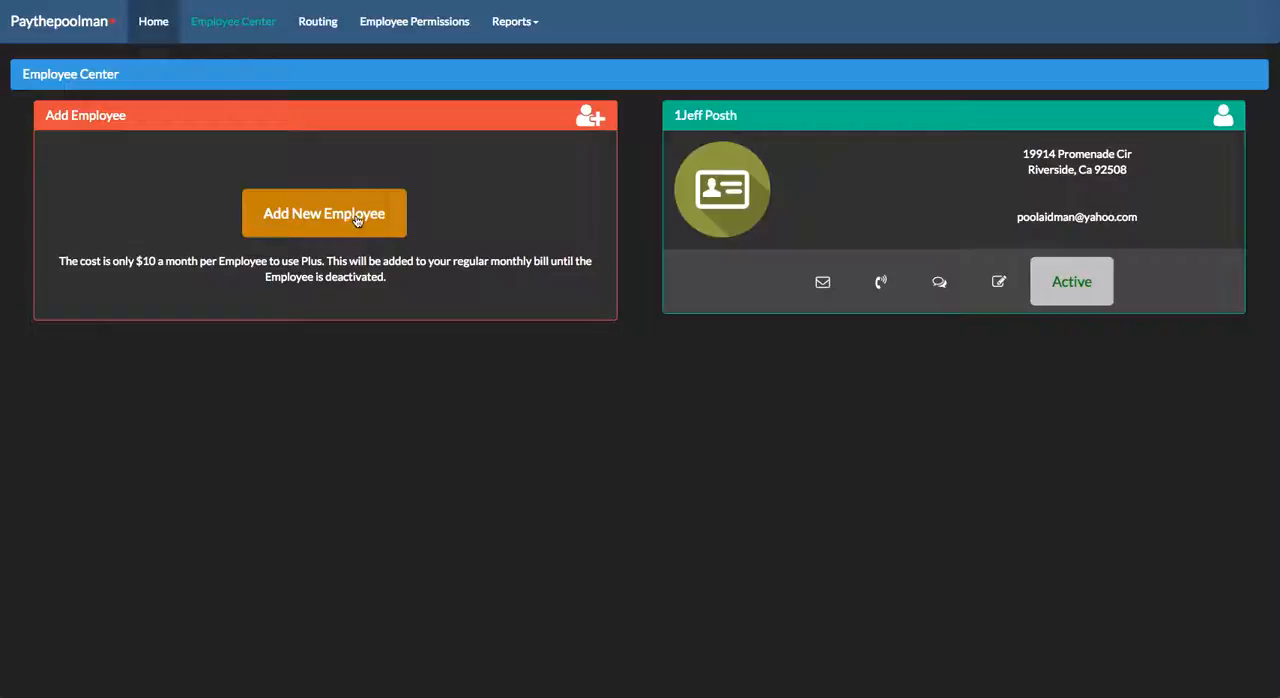
left_click(324, 212)
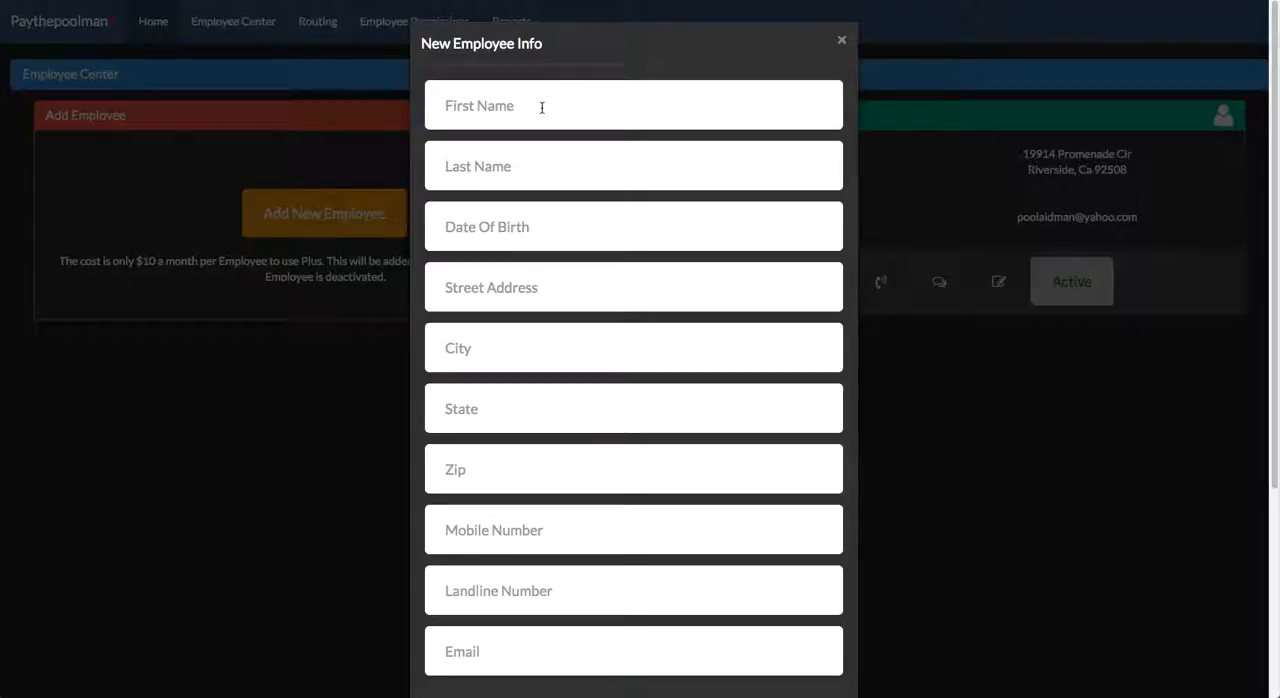
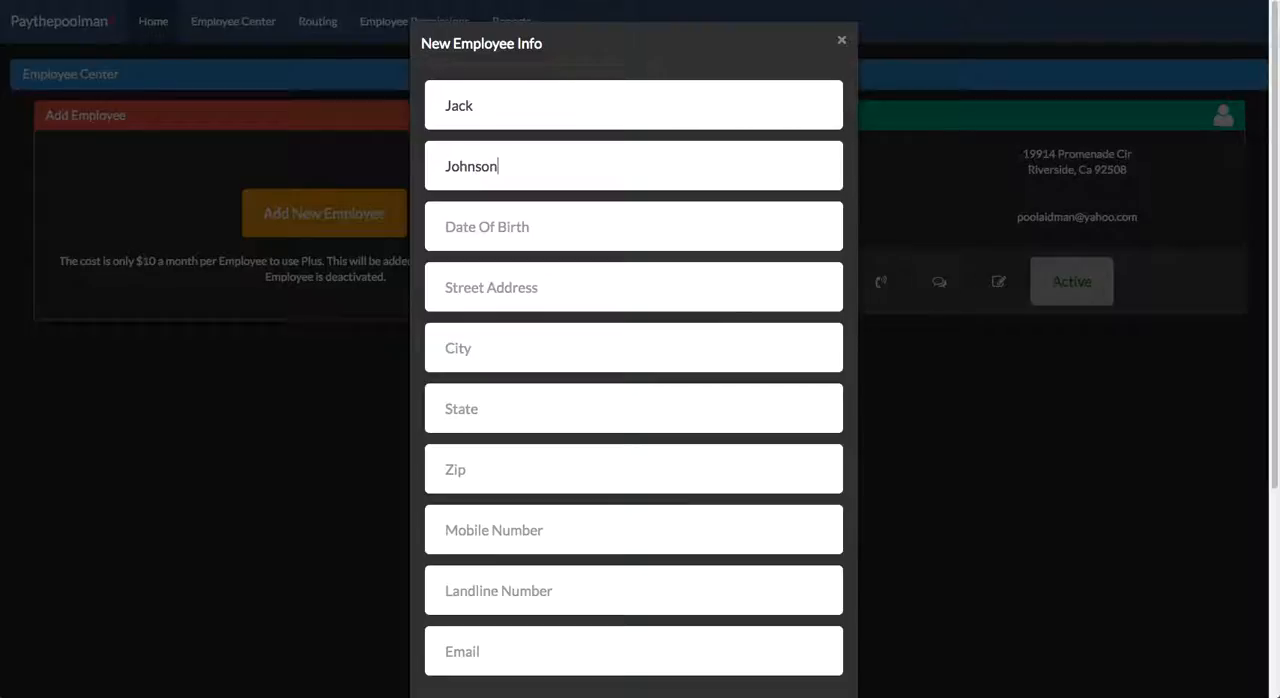
left_click(632, 226)
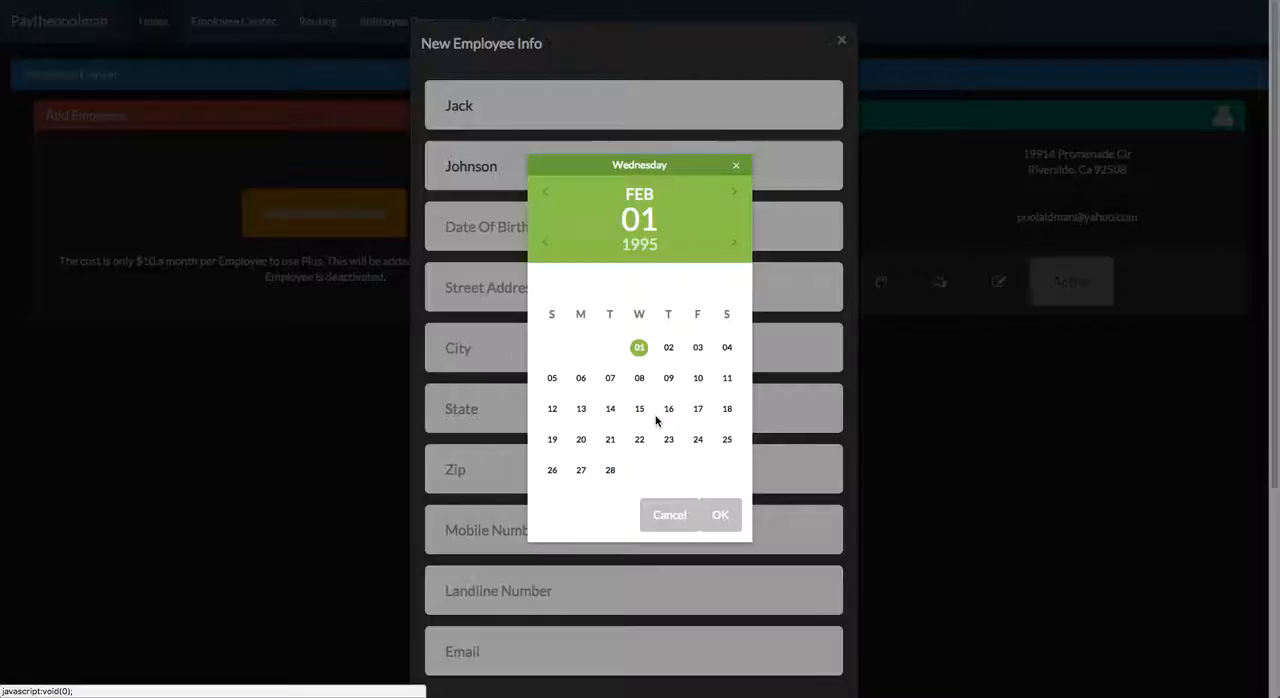
left_click(720, 516)
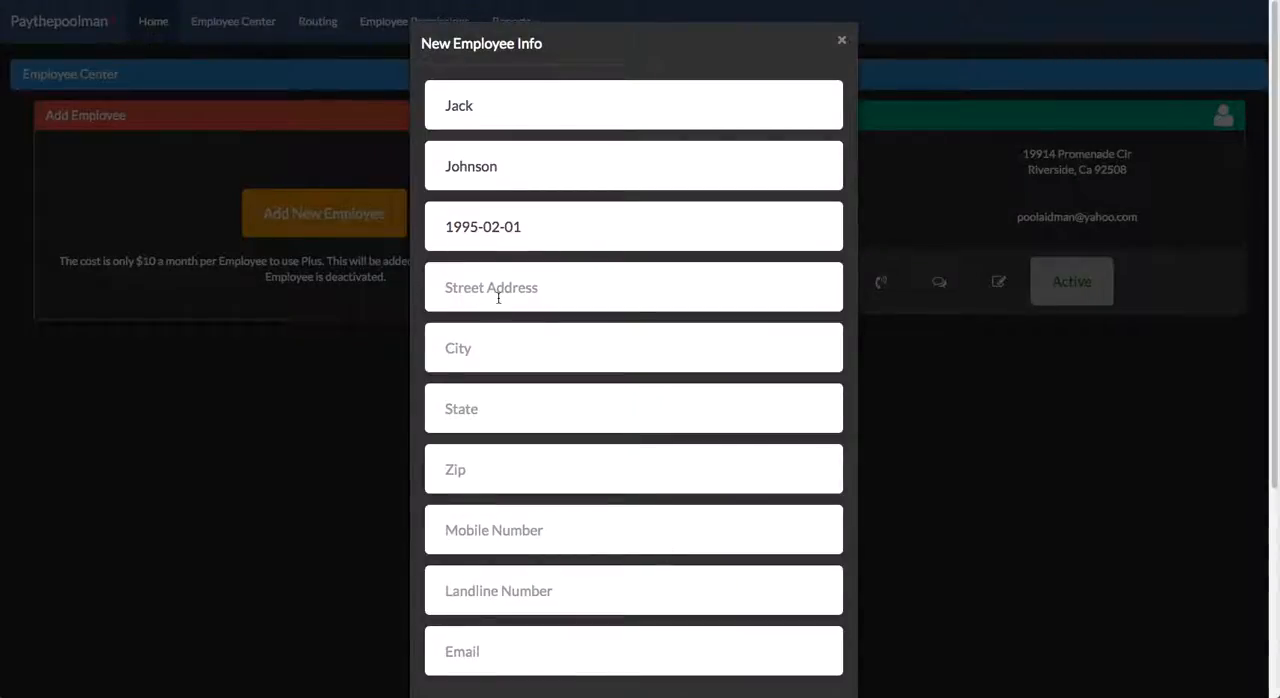
Enter the address 123 Any St., Hemet, Ca 92555.
type("123 Any St.")
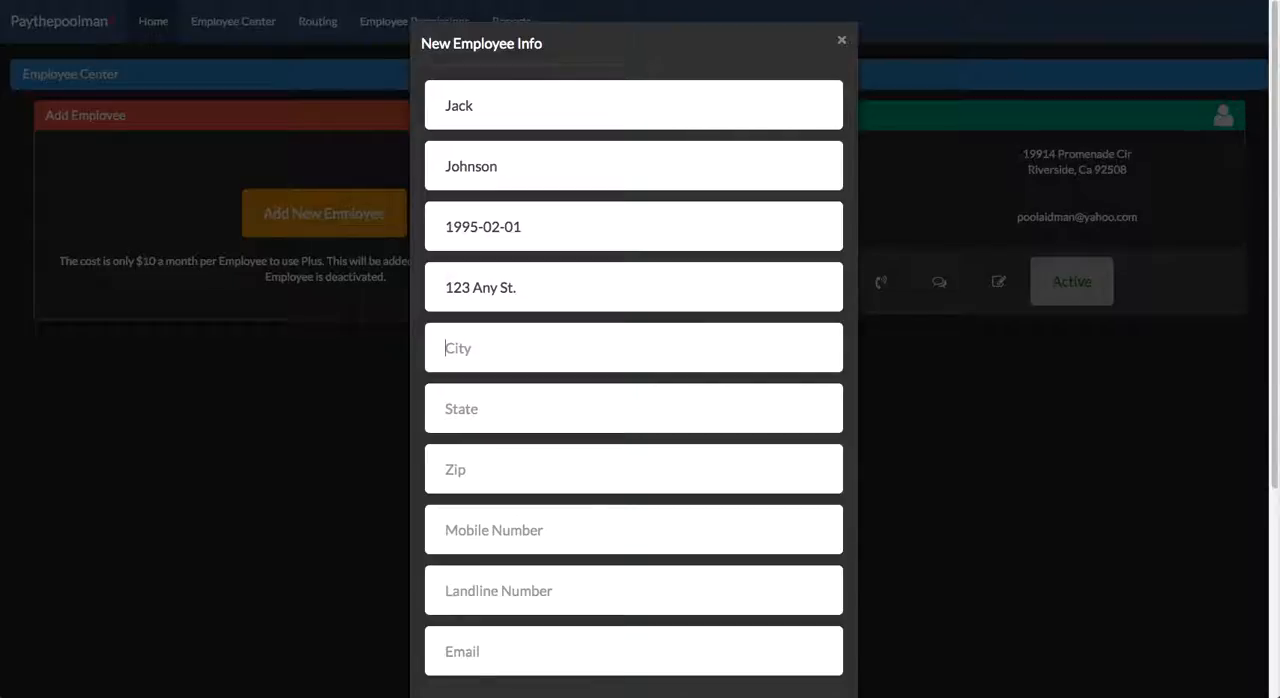
type("Hemet")
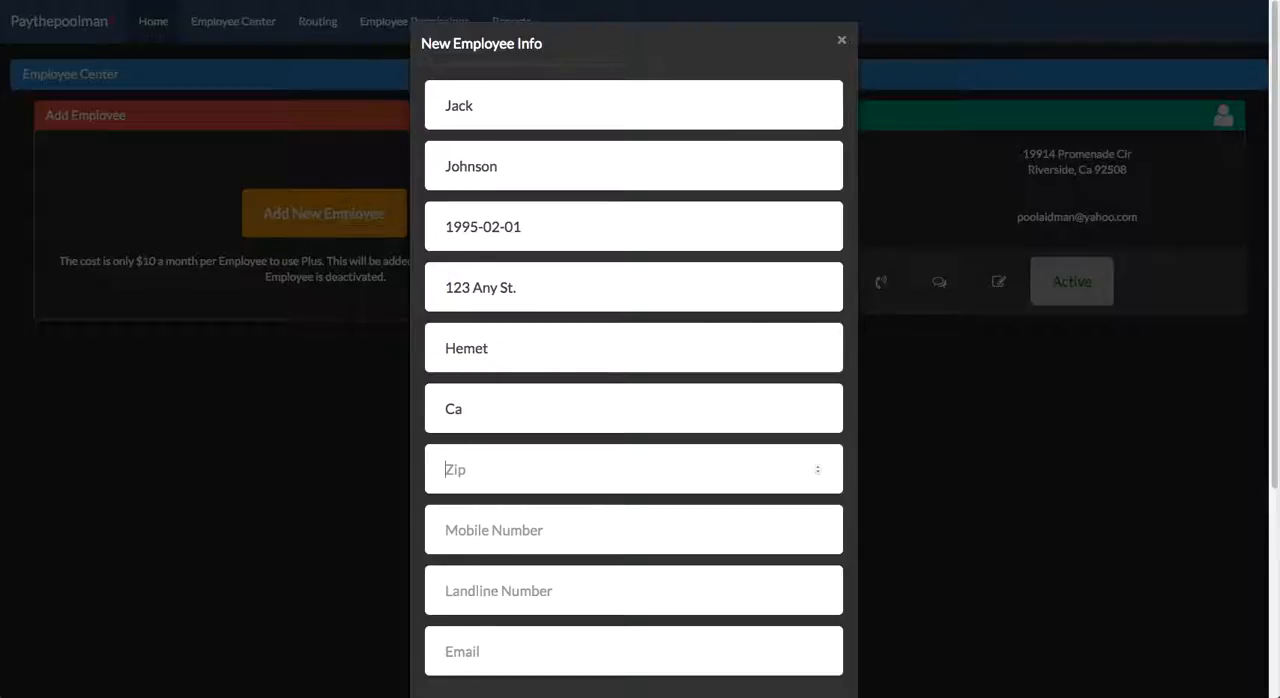
type("92555")
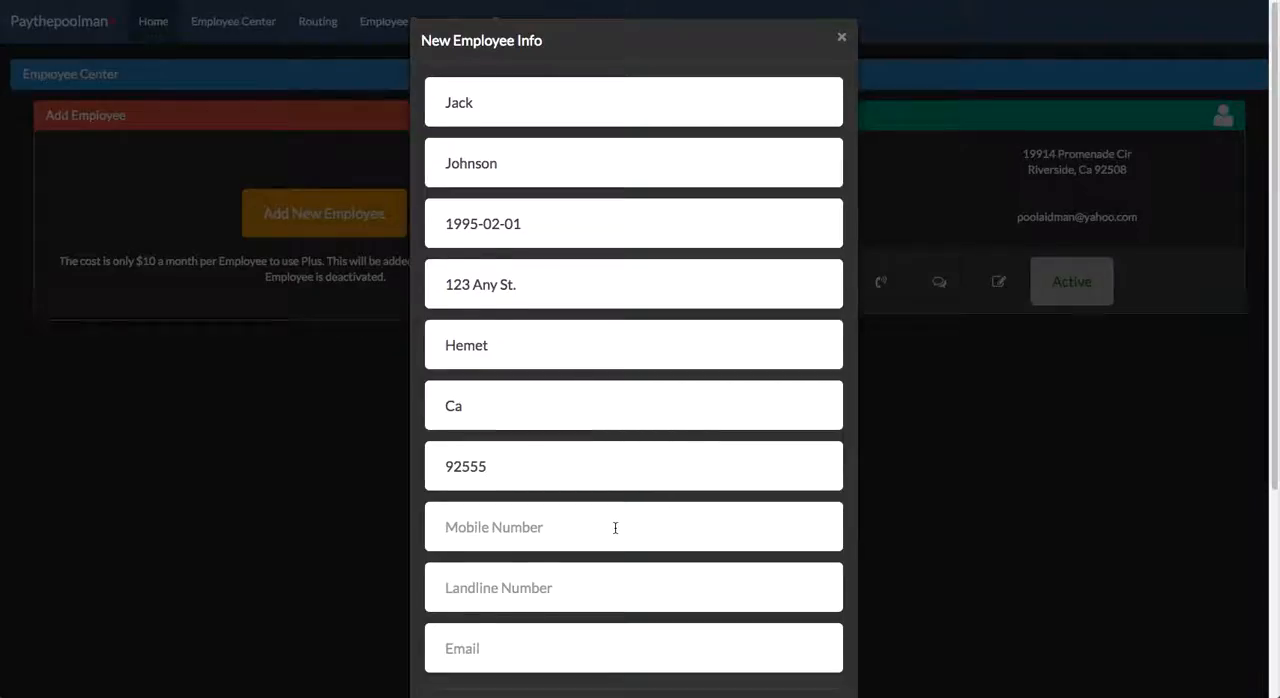
scroll("down", 3)
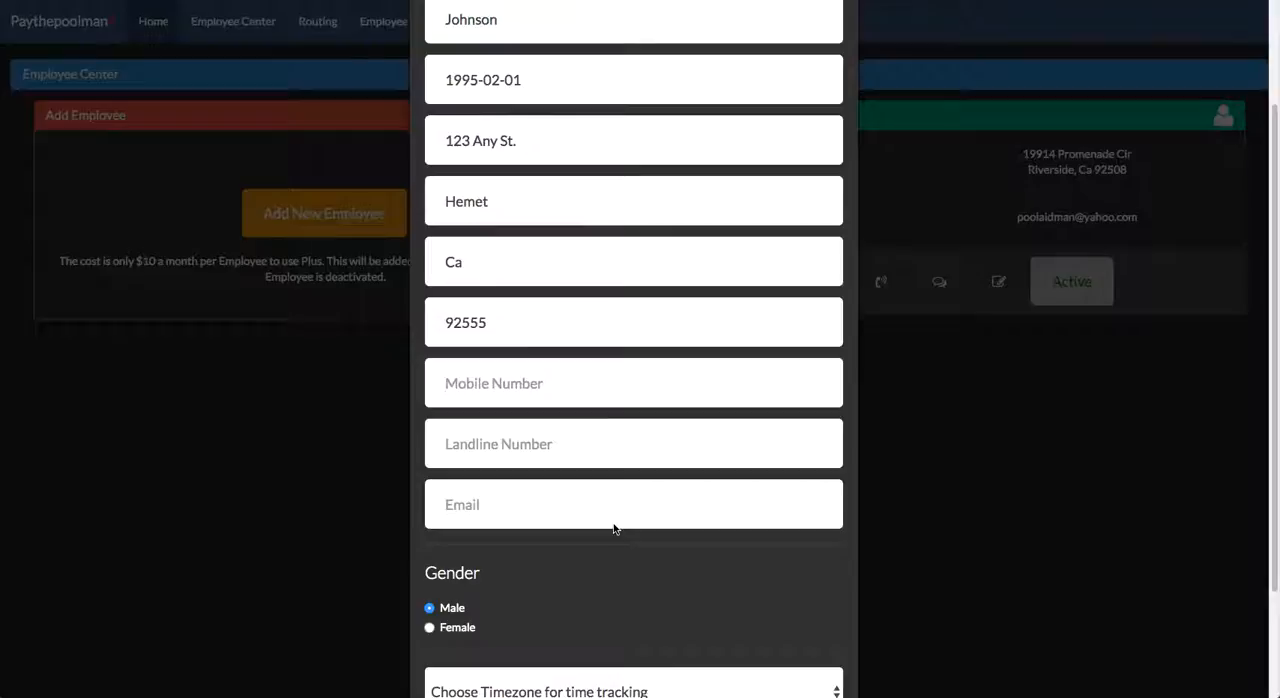
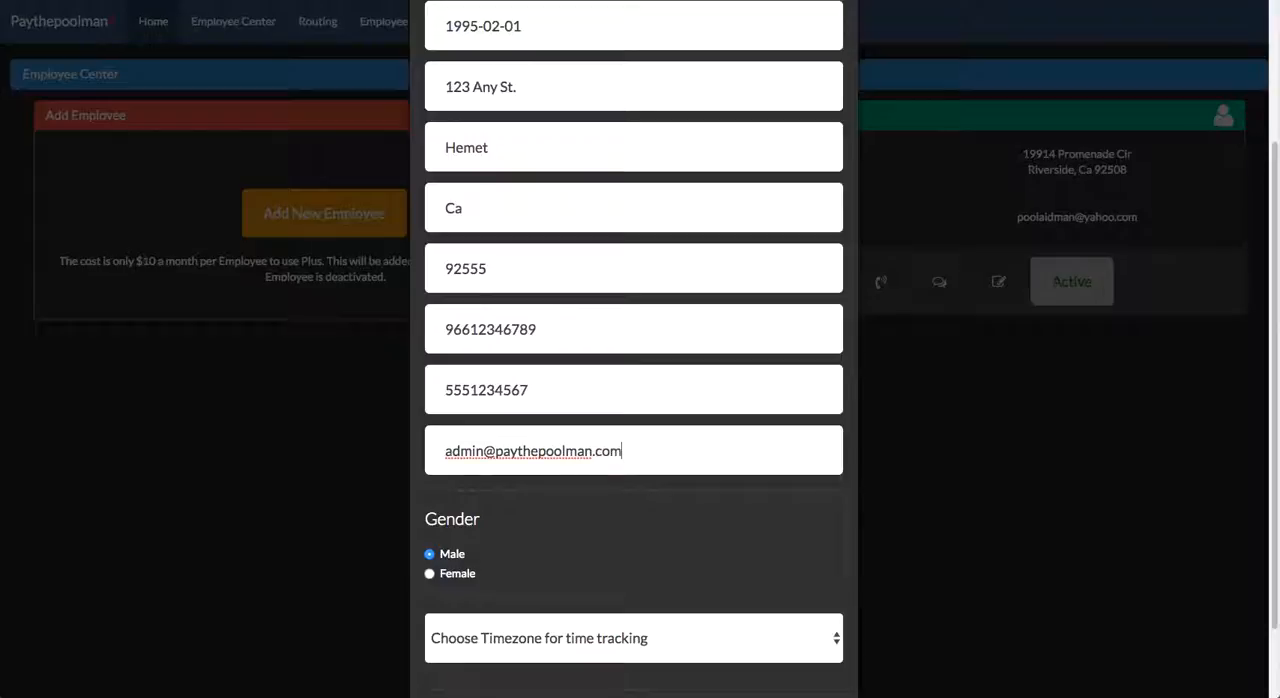
Set the employee's time tracking to the Pacific time zone.
scroll("down", 3)
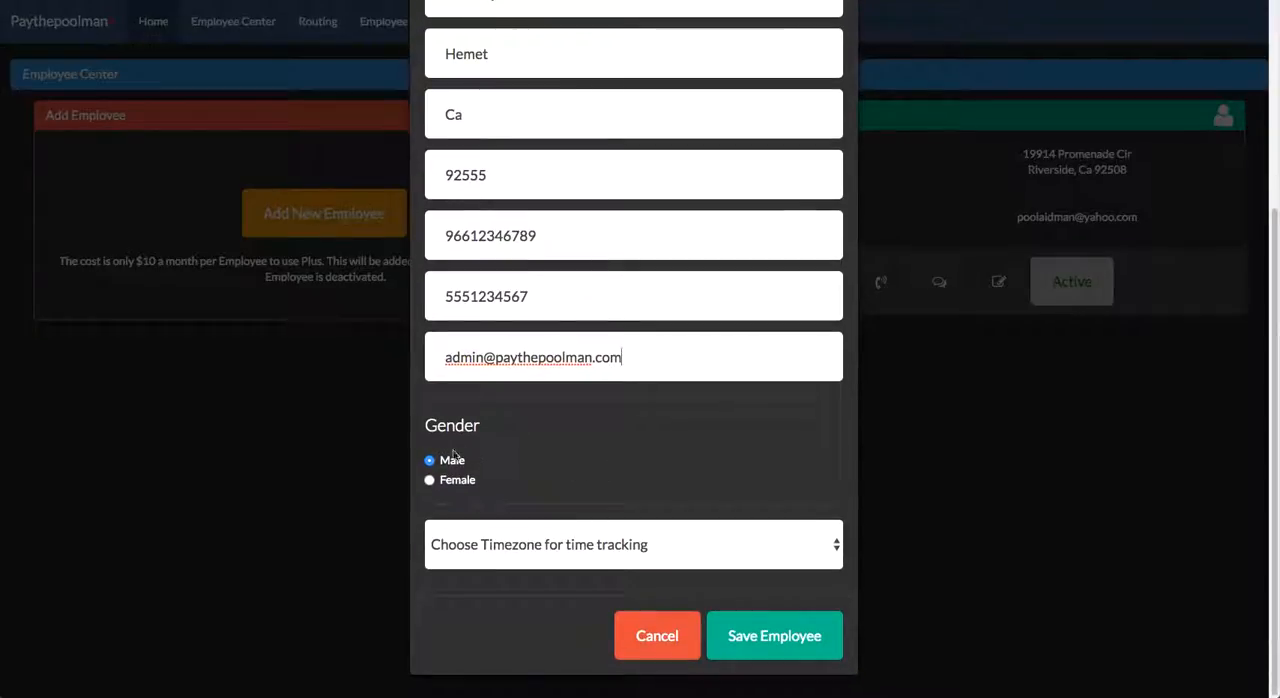
left_click(632, 544)
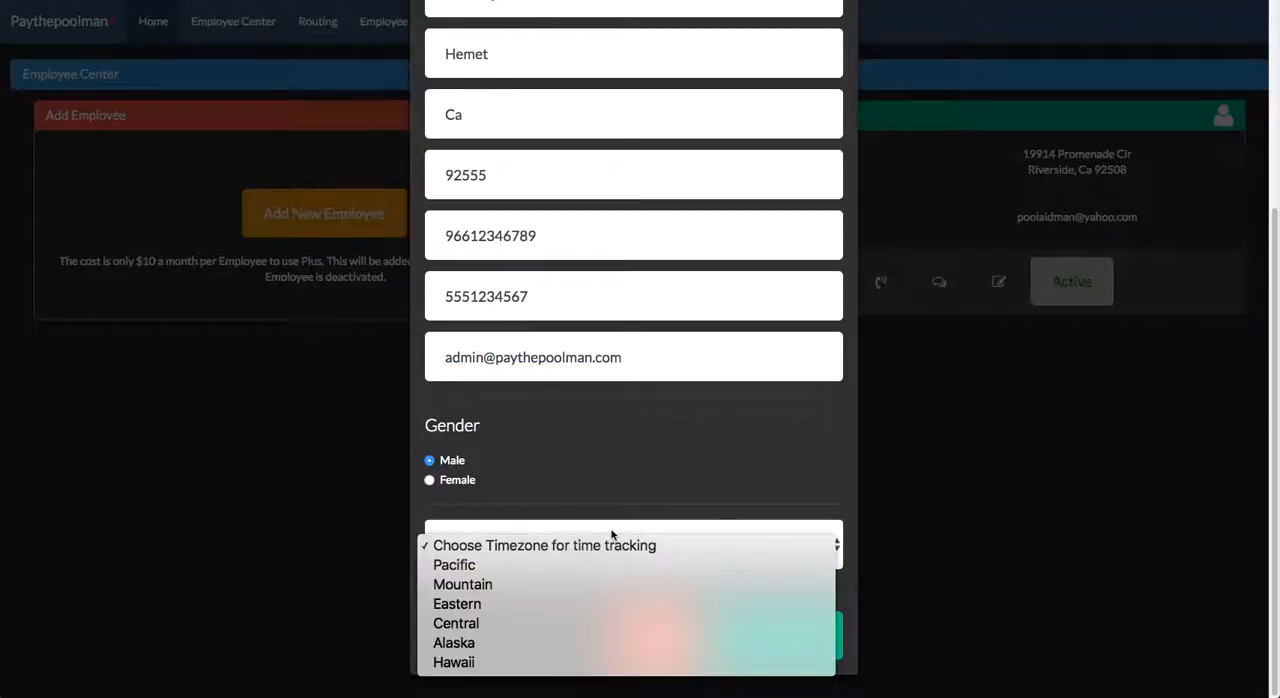
left_click(452, 564)
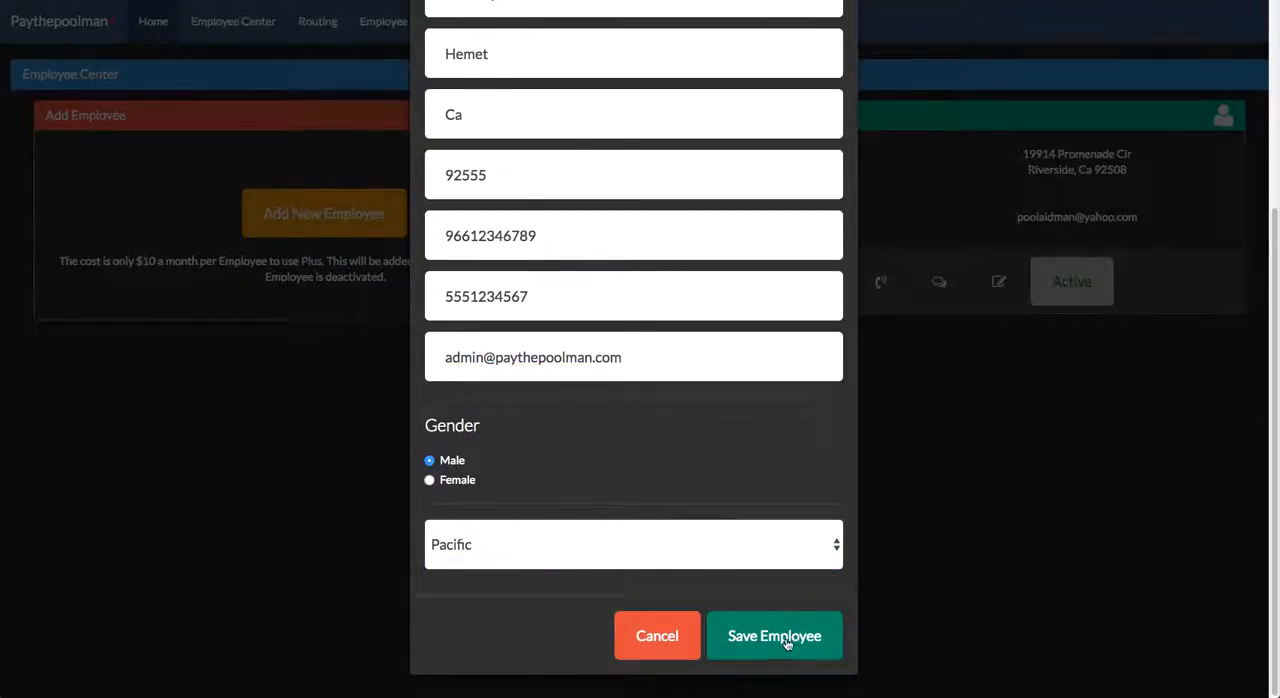
left_click(772, 636)
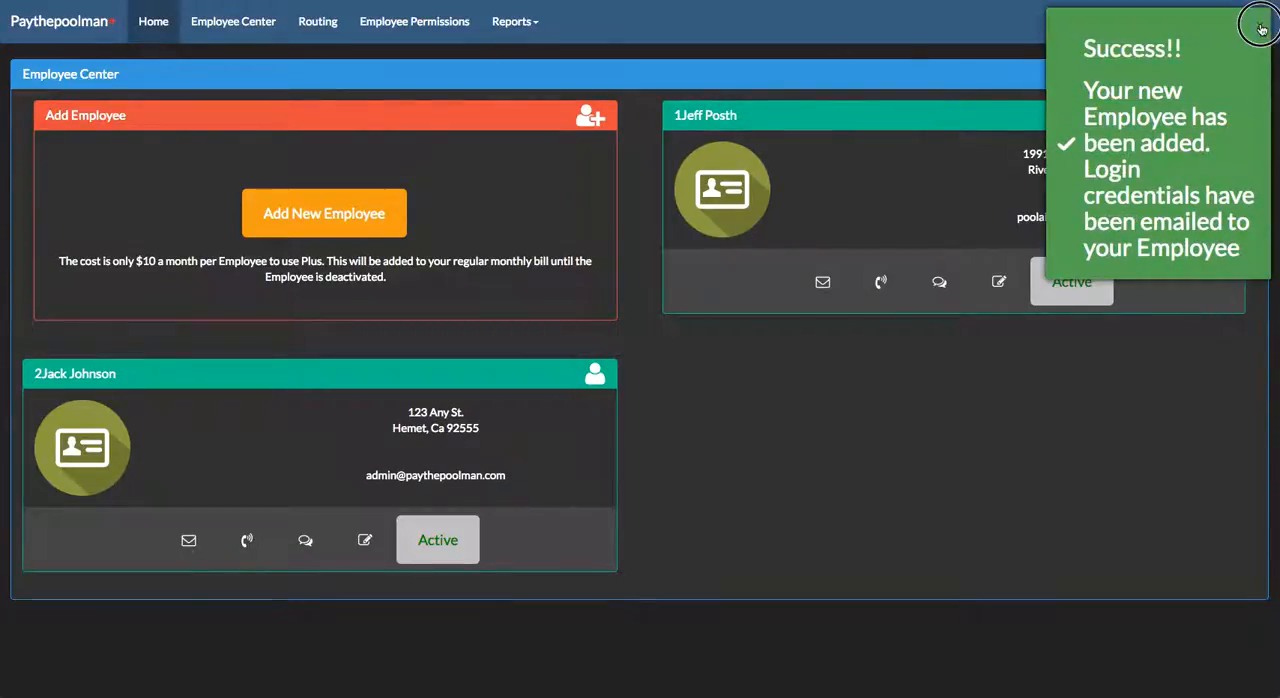
left_click(1258, 28)
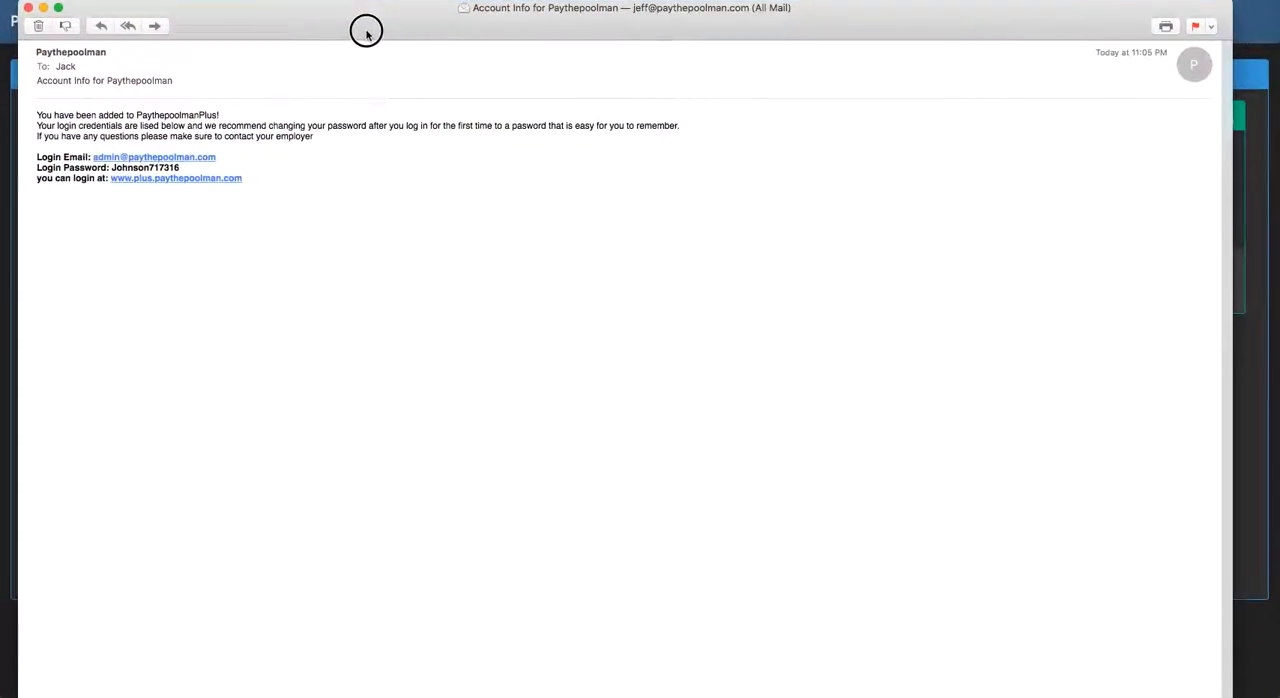
mouse_move(632, 182)
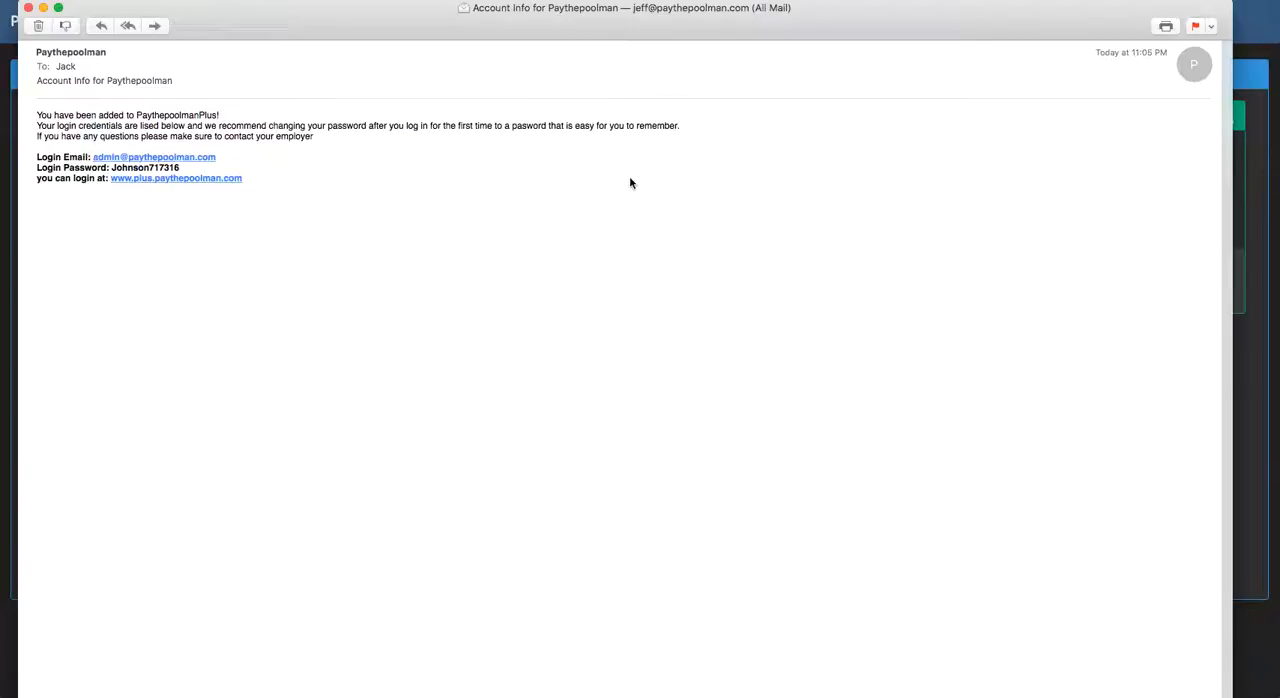
mouse_move(320, 156)
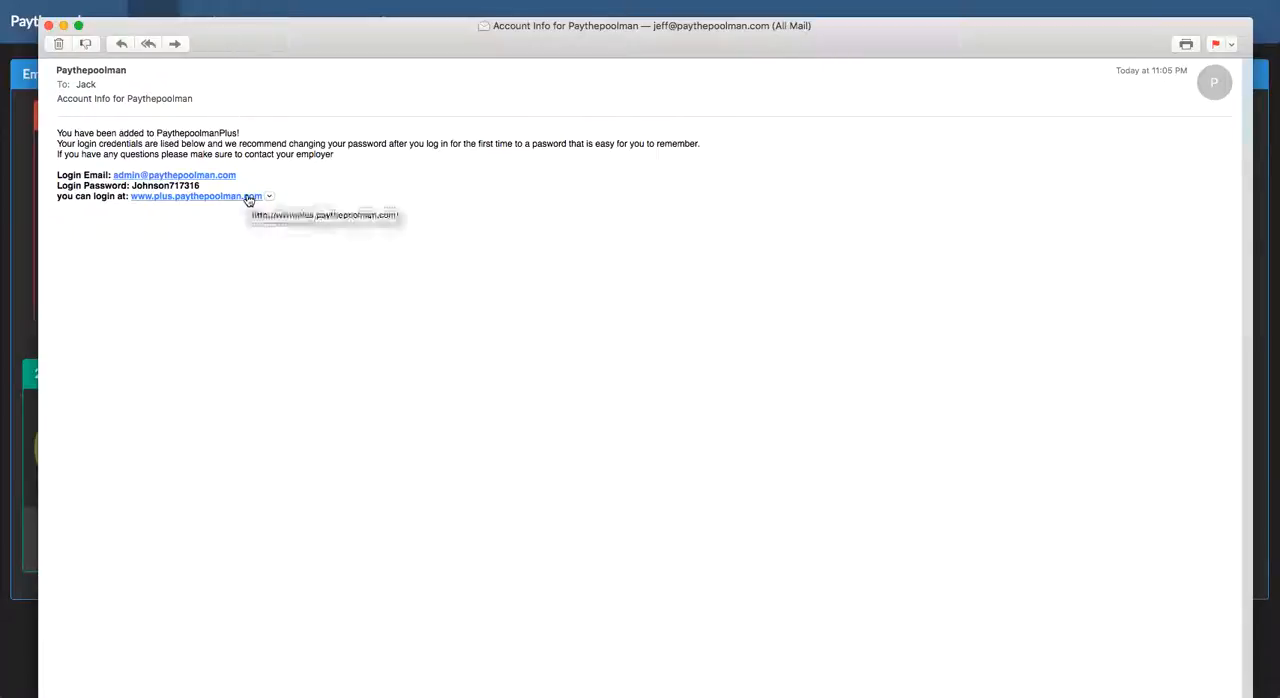
left_click(190, 196)
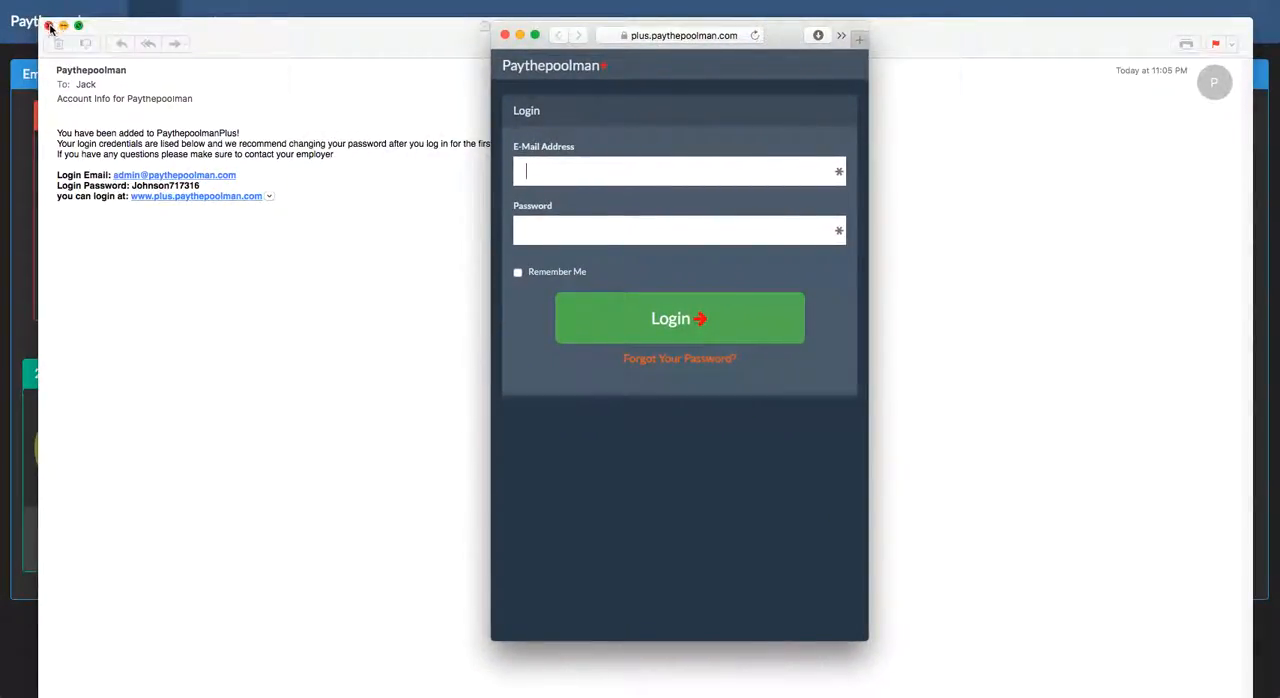
Close the account-info email and bring the Employee Center back to the front.
left_click(48, 28)
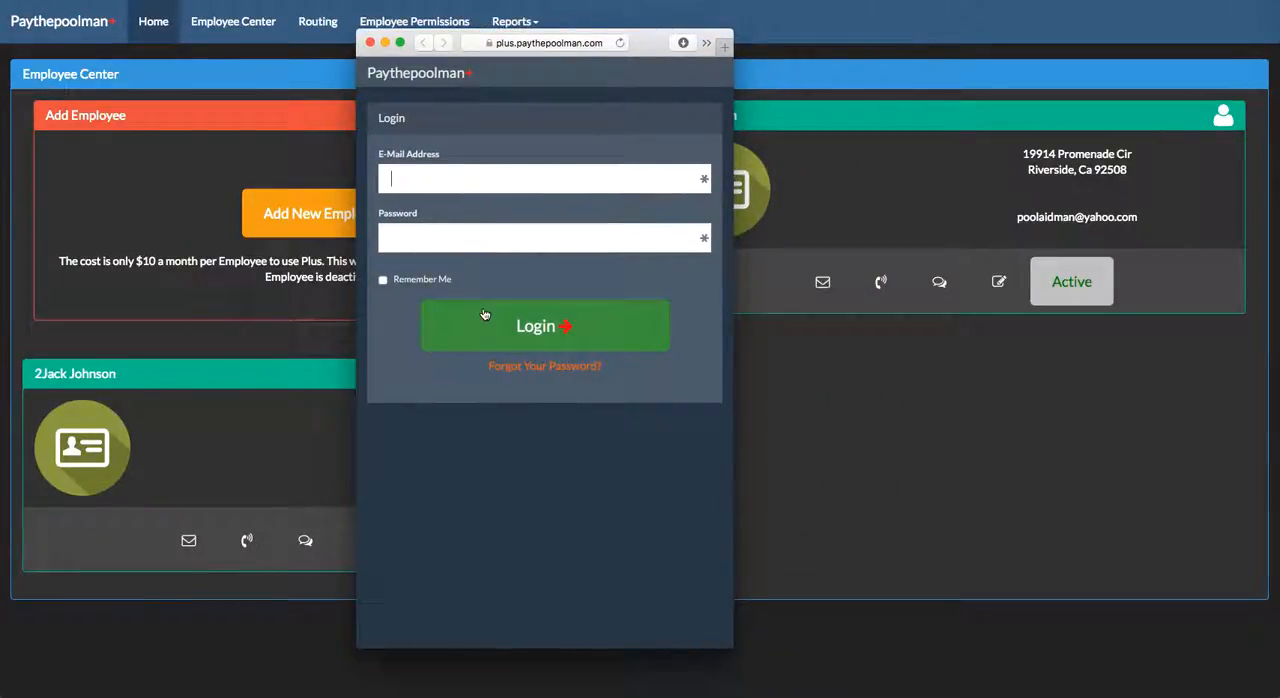
mouse_move(560, 378)
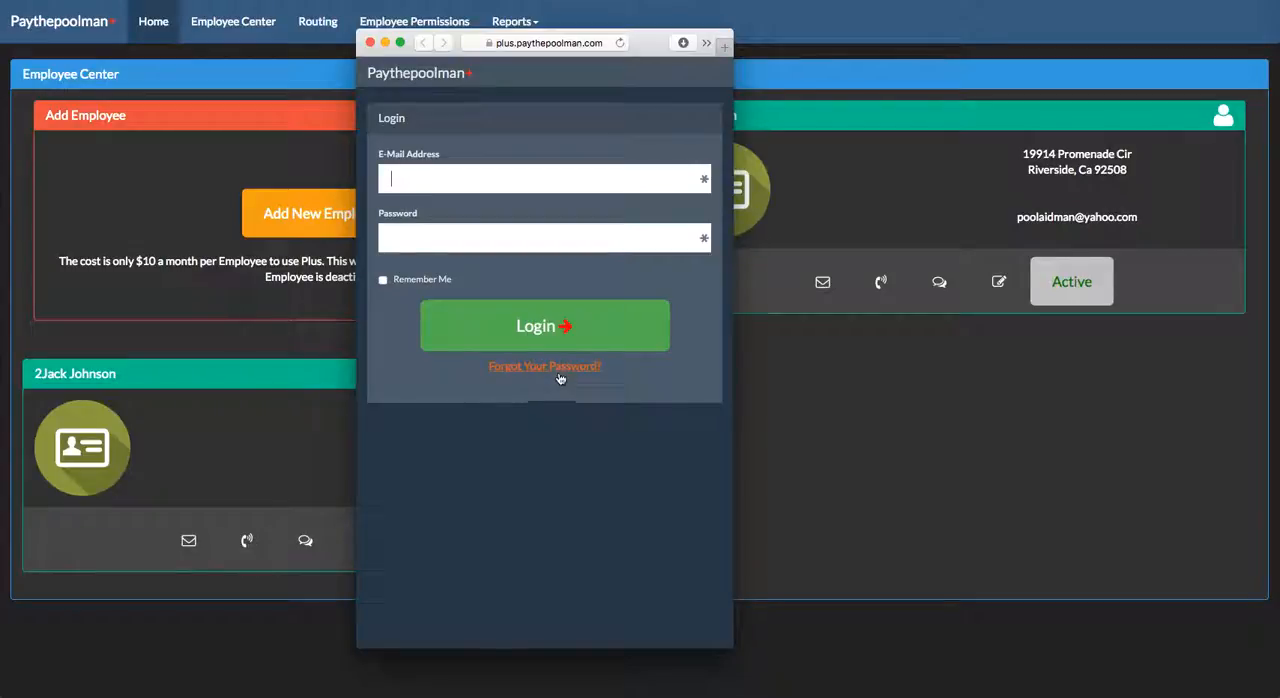
left_click(544, 366)
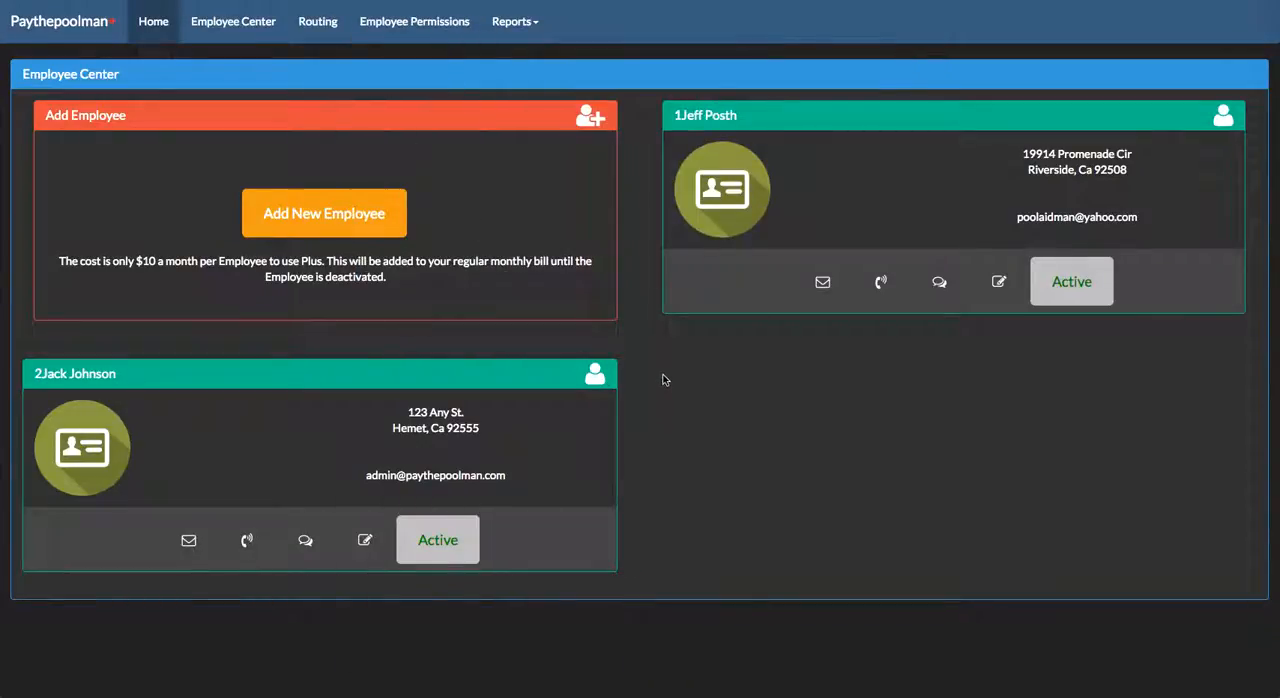
mouse_move(170, 602)
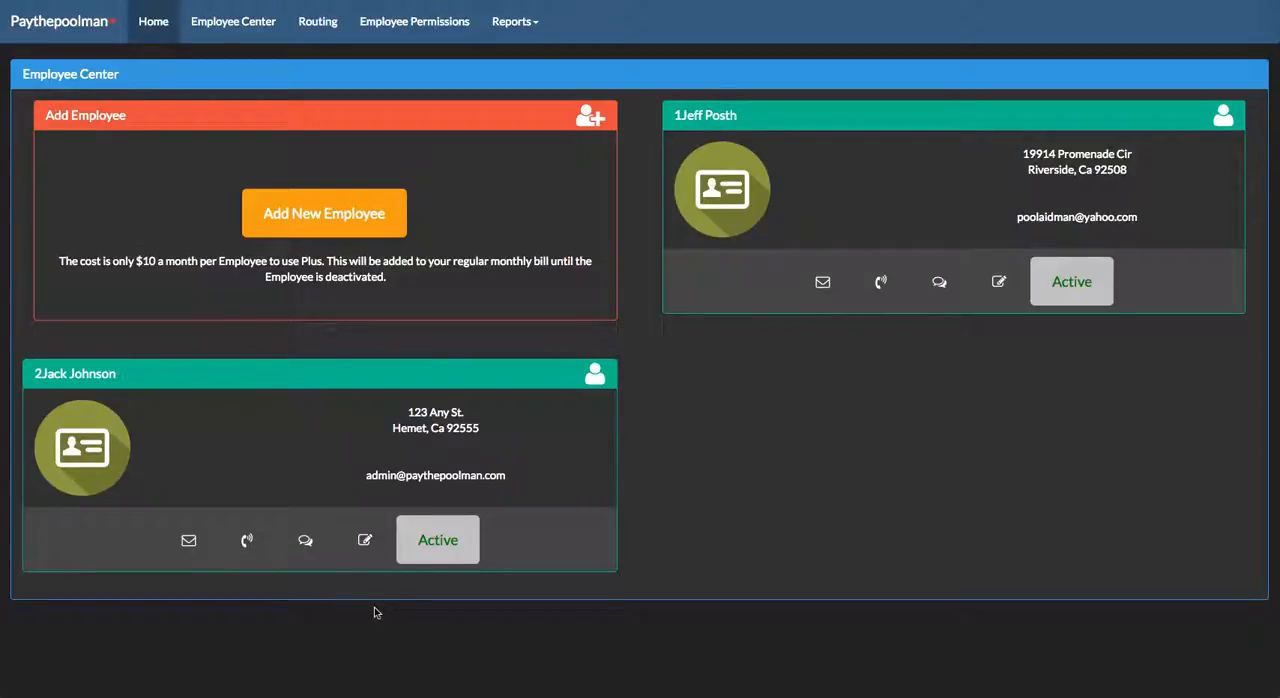
mouse_move(624, 516)
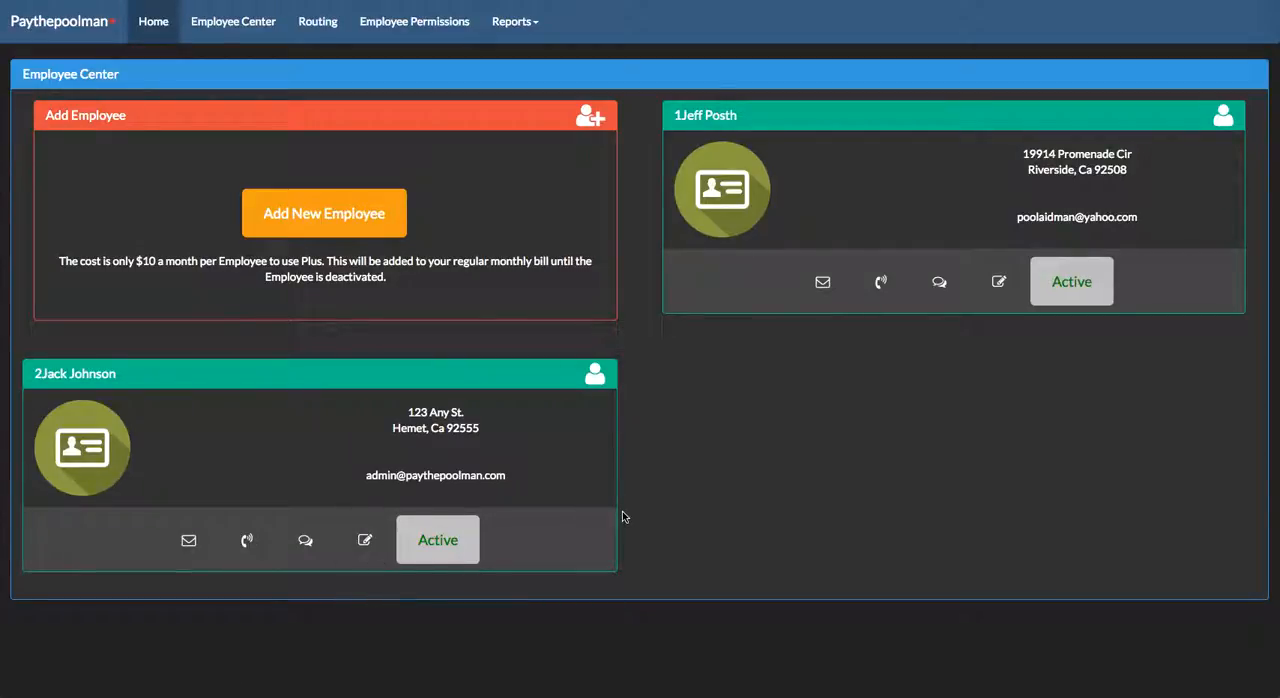
mouse_move(448, 84)
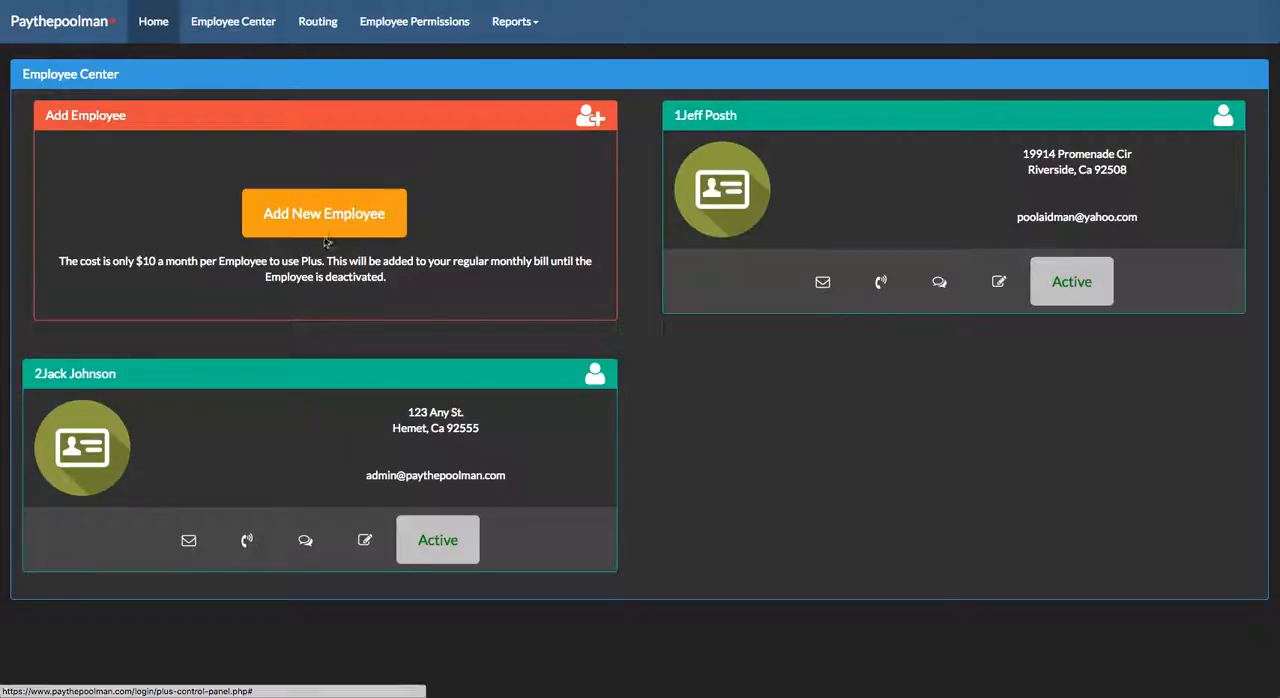
mouse_move(474, 252)
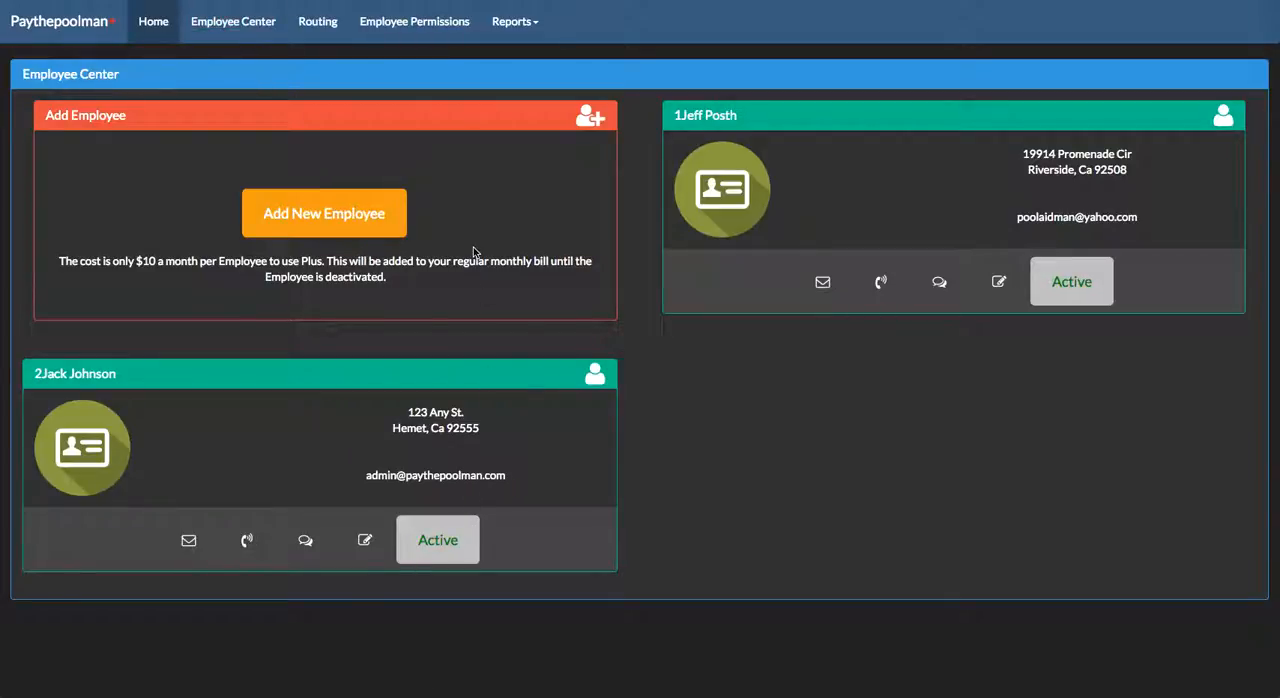
mouse_move(350, 68)
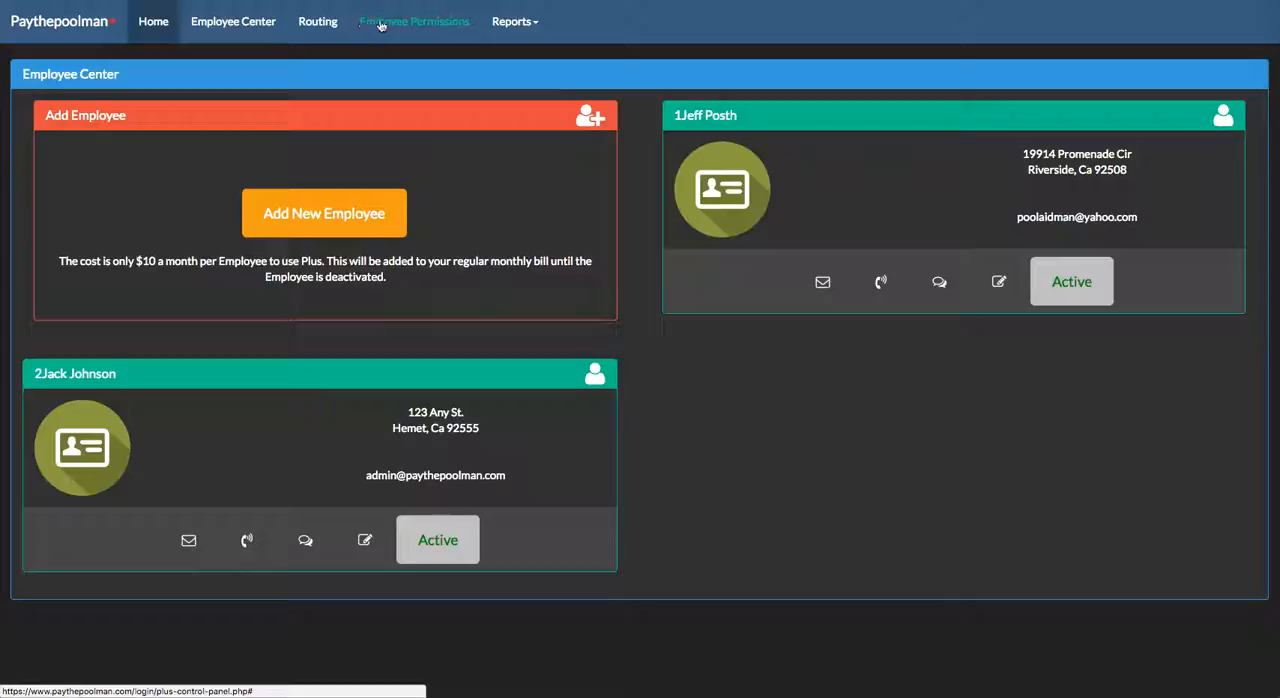
left_click(414, 20)
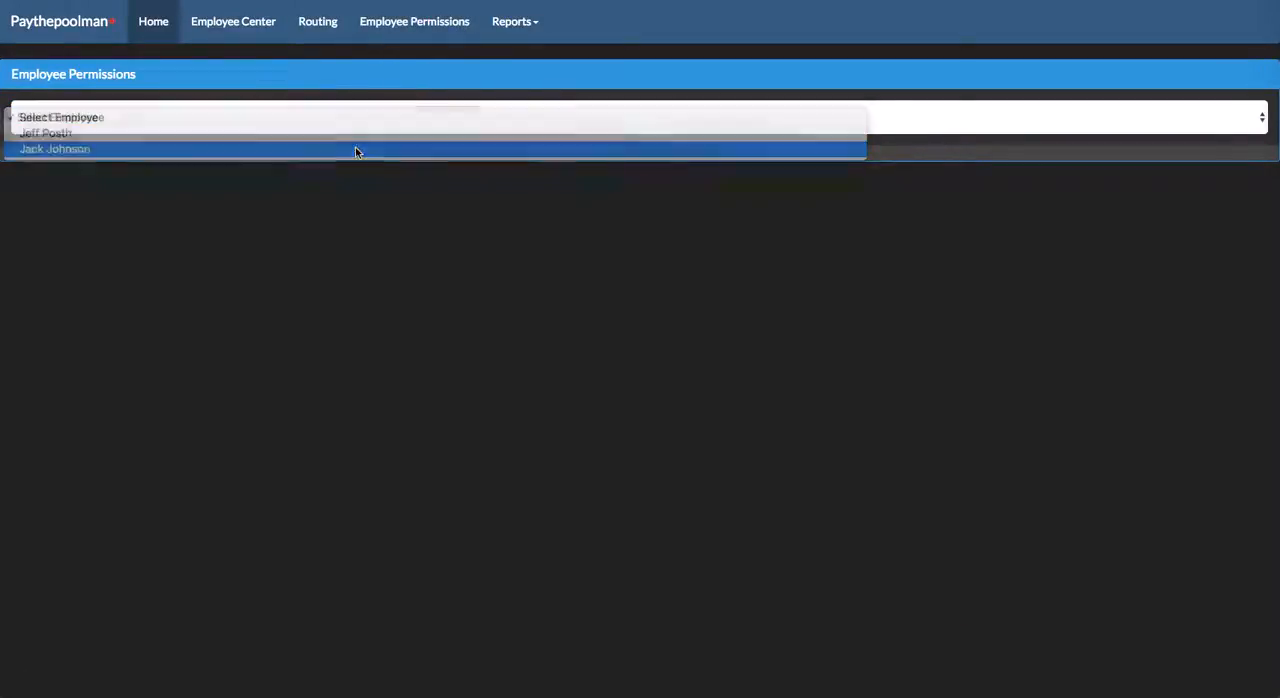
left_click(56, 148)
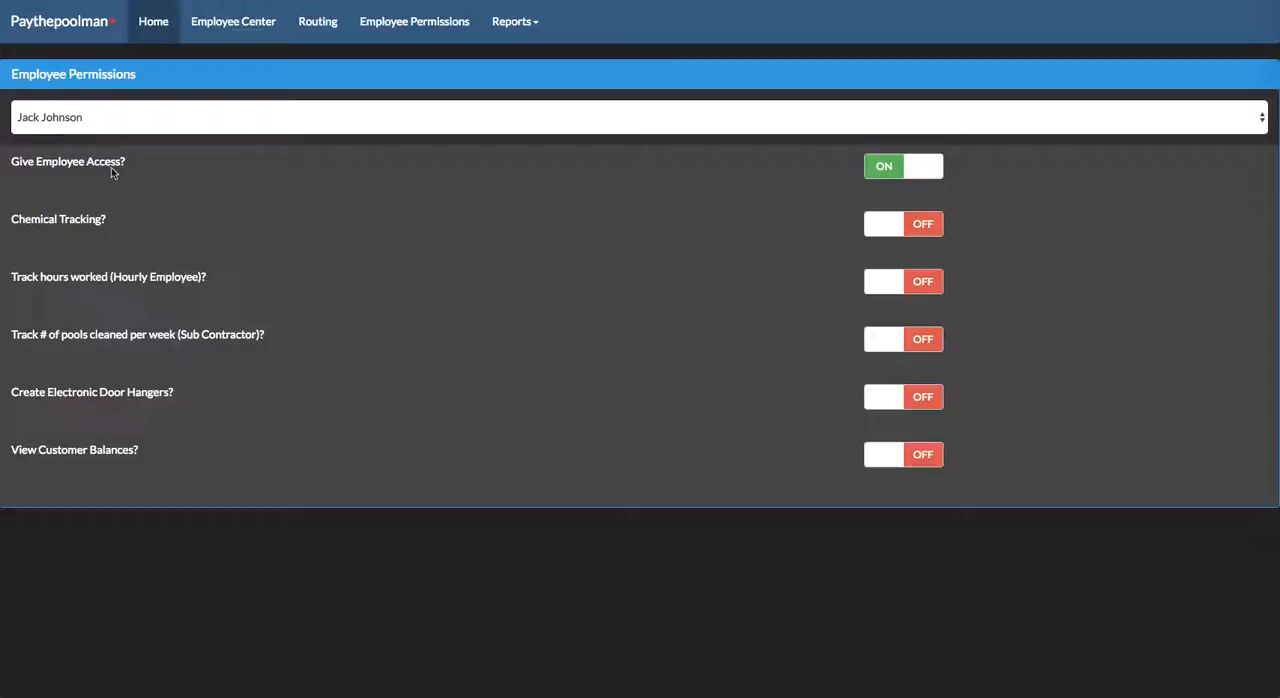
left_click(904, 166)
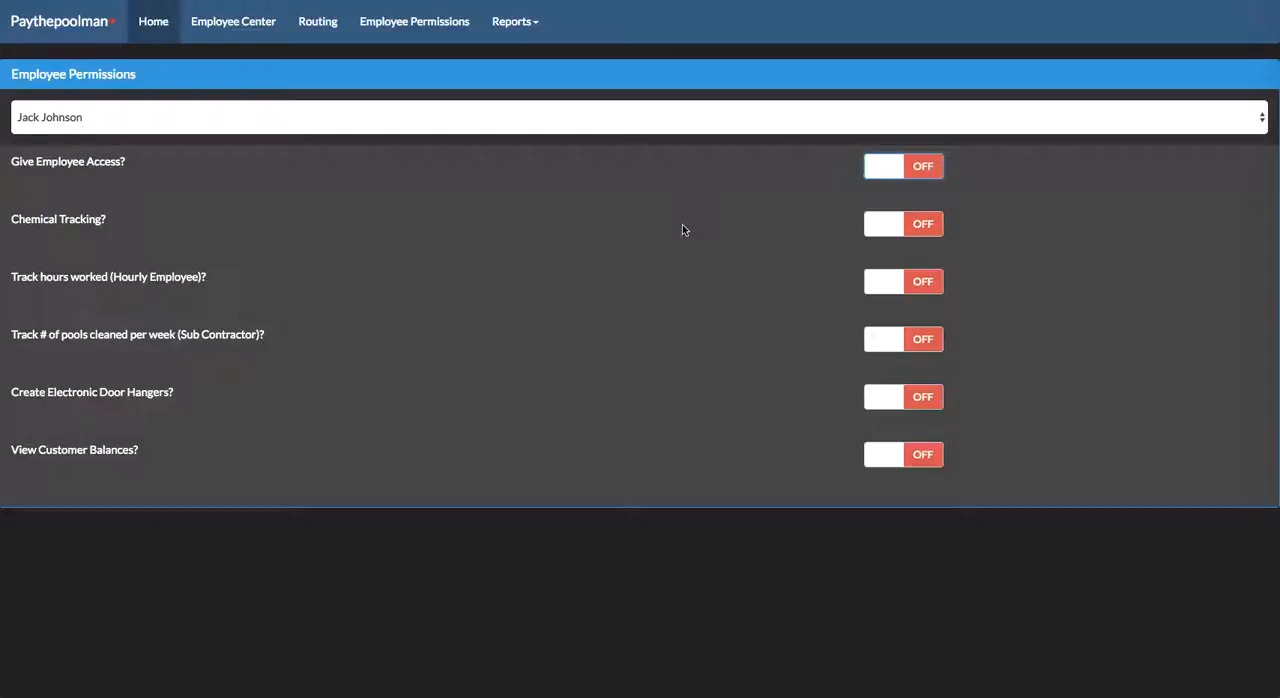
left_click(902, 166)
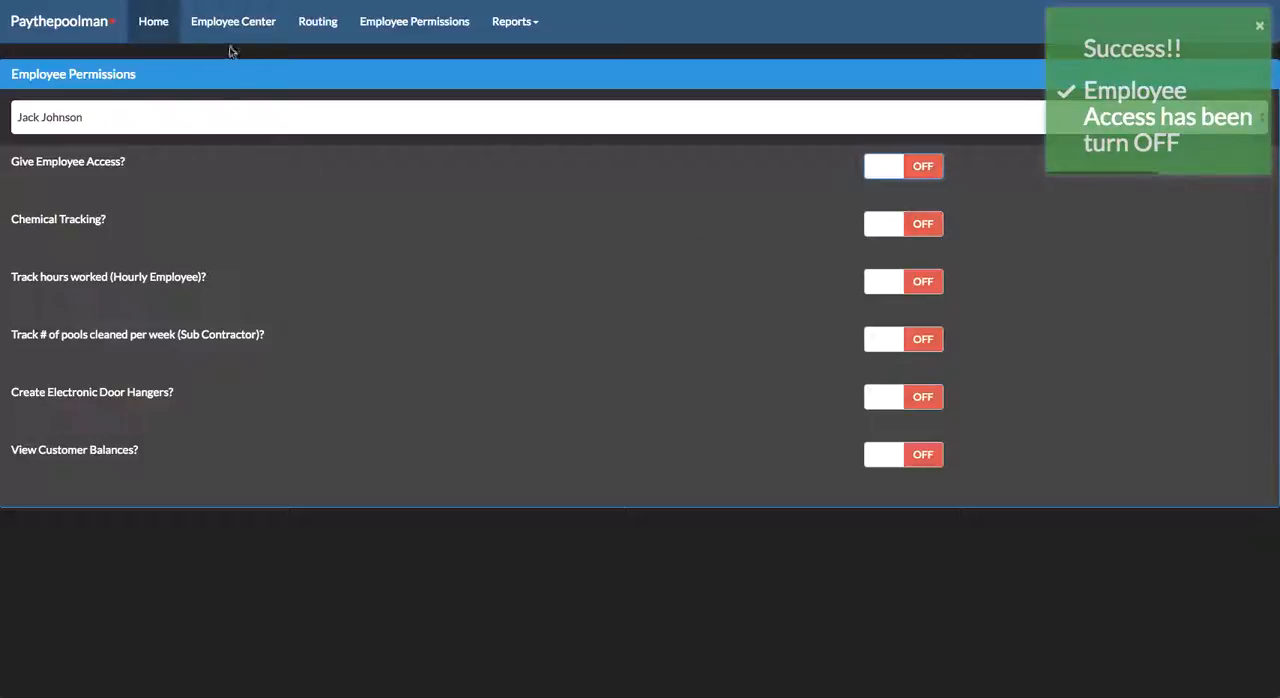
left_click(232, 20)
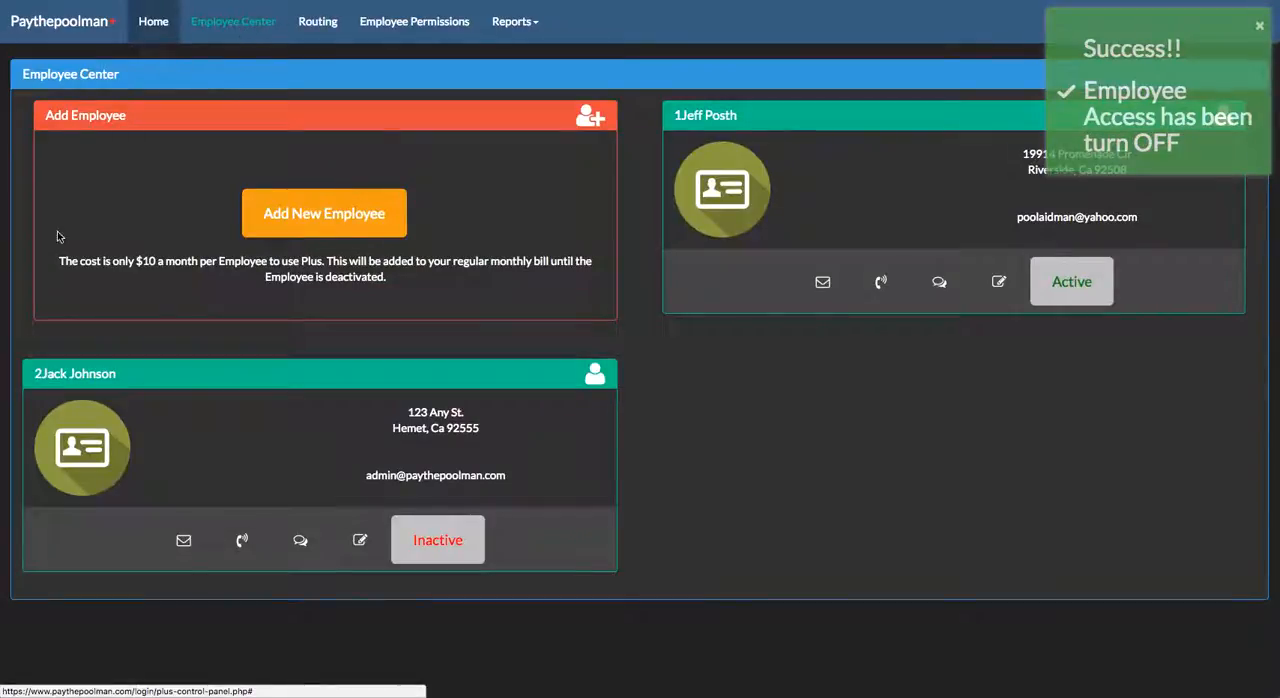
left_click(1260, 24)
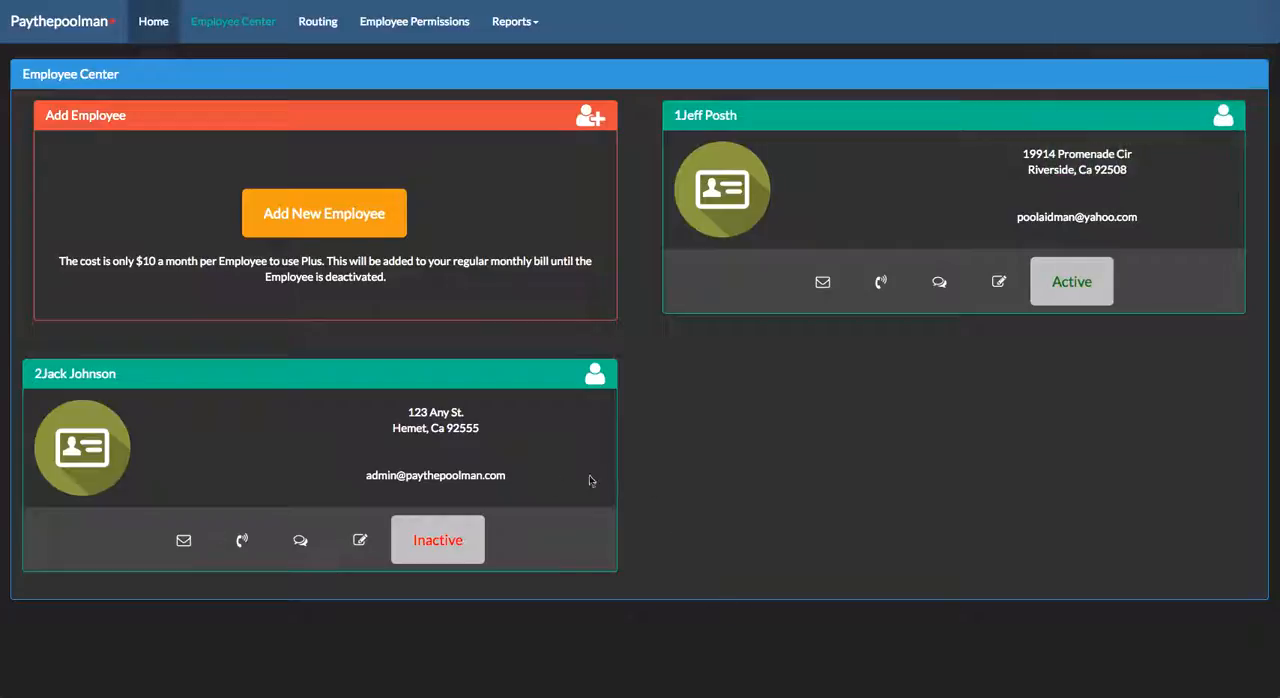
mouse_move(600, 512)
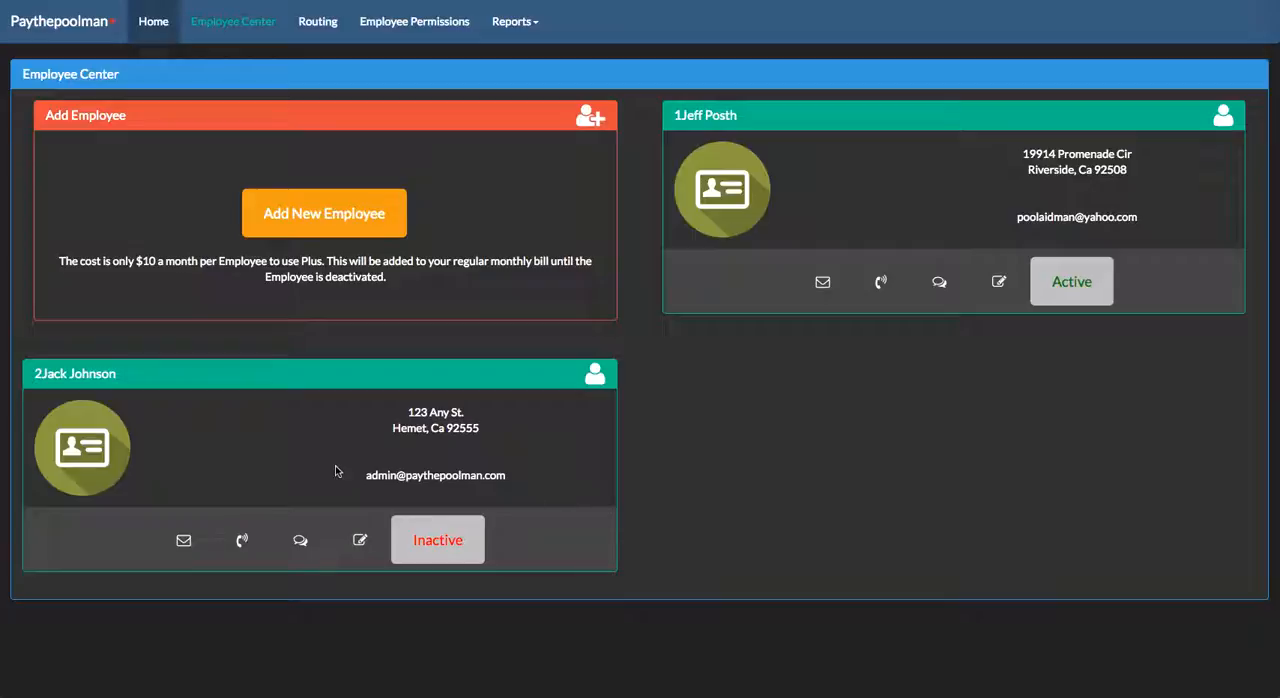
mouse_move(924, 8)
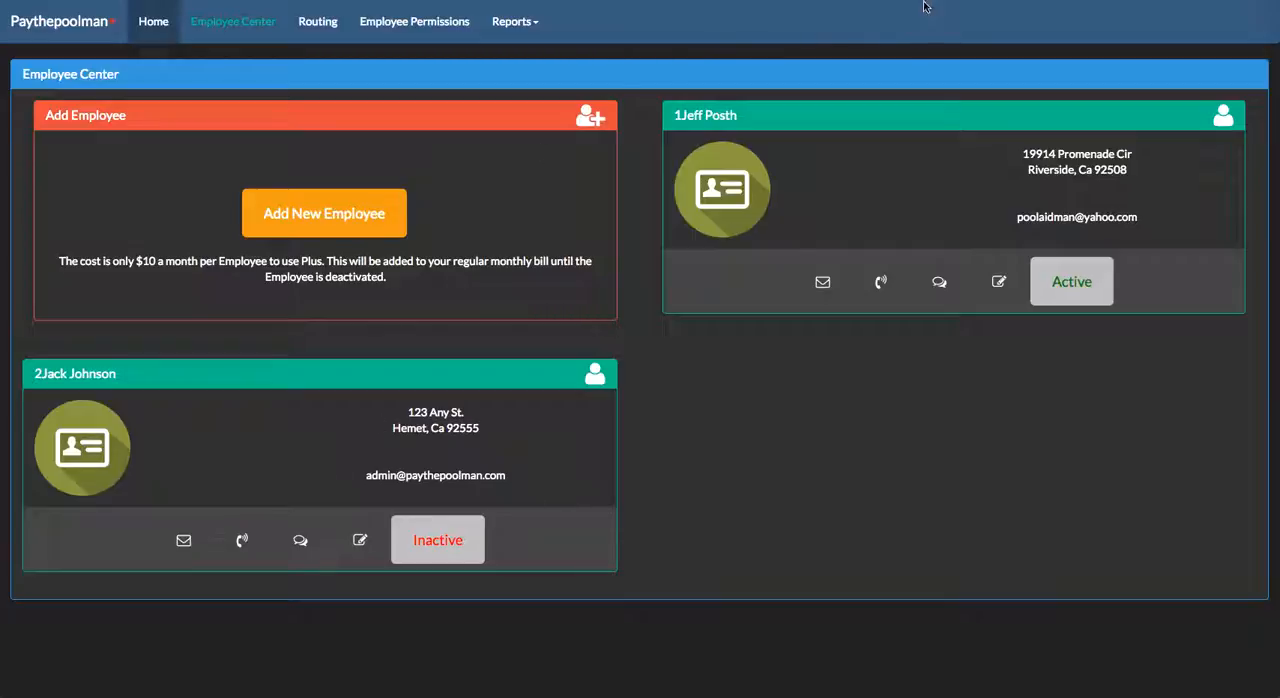